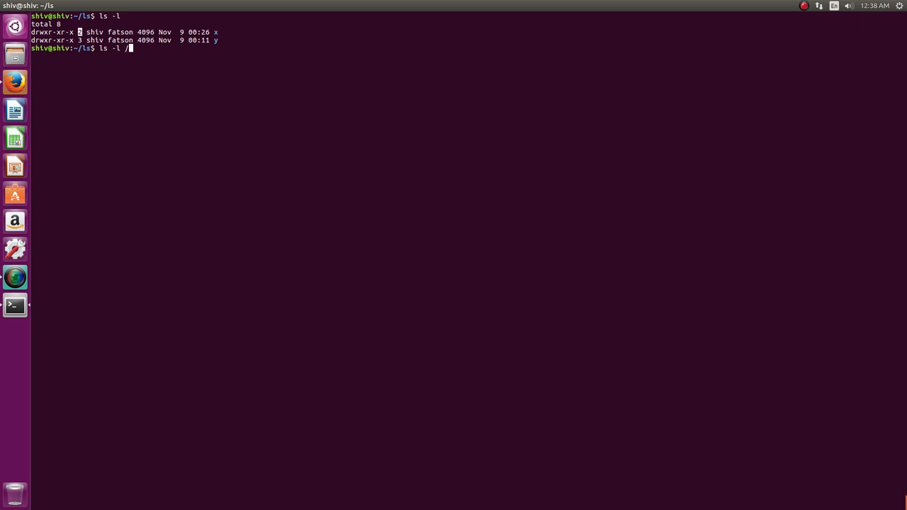
List the root directory's contents in long format with ls -l /.
{"action": "key", "text": "Return"}
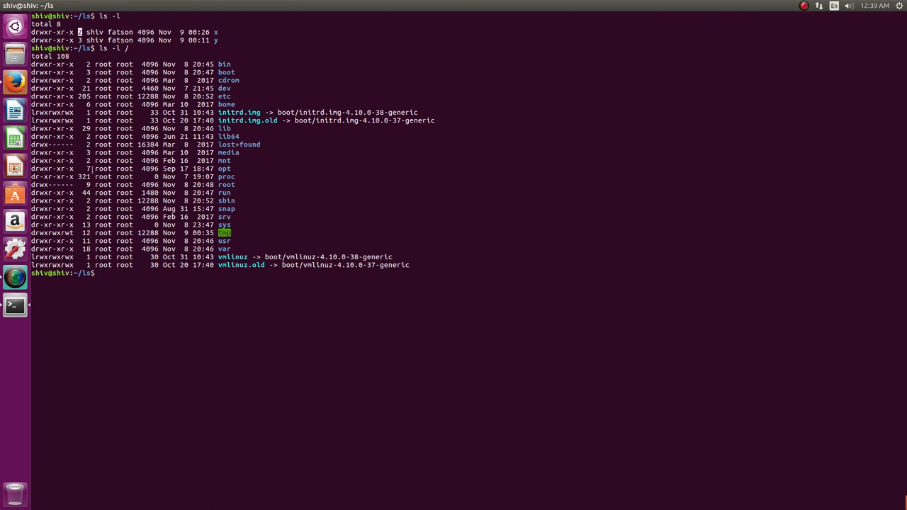
{"action": "mouse_move", "coordinate": [265, 374]}
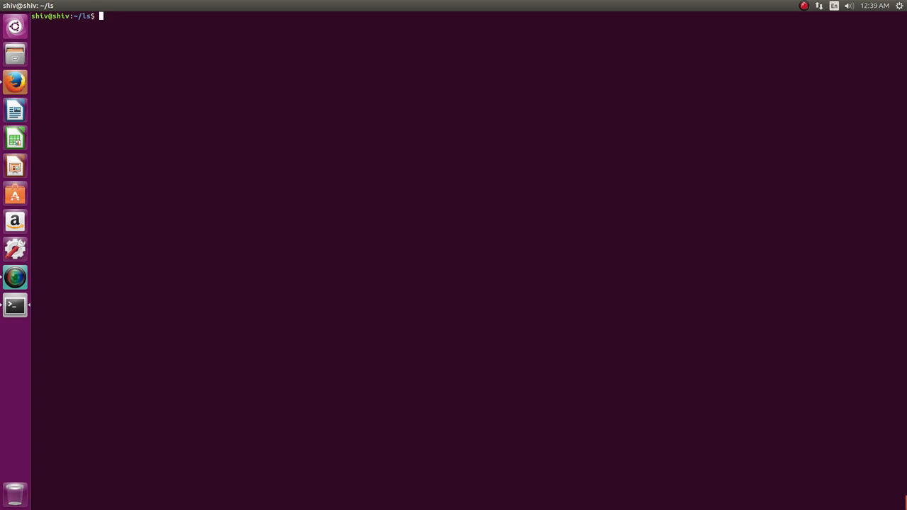
Show the default umask 0022 and create an empty file named 1.
{"action": "type", "text": "umask"}
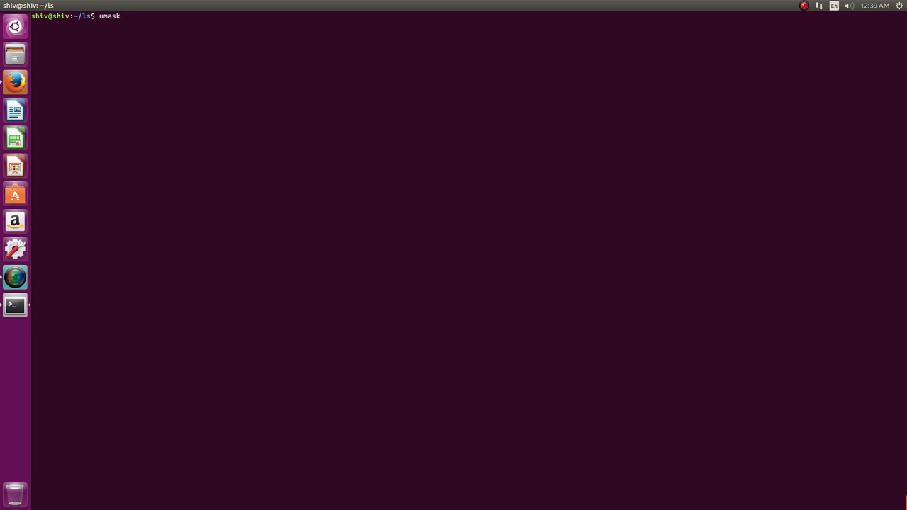
{"action": "key", "text": "Return"}
{"action": "type", "text": "ls -l"}
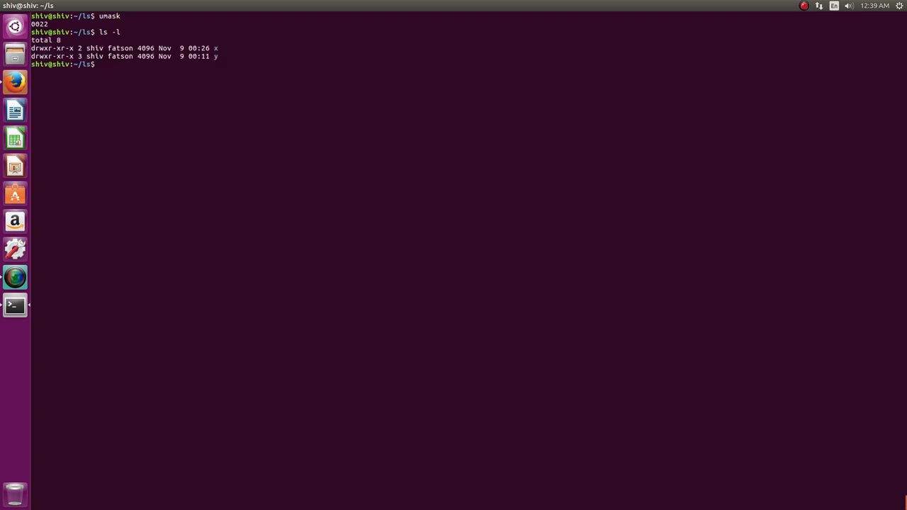
{"action": "type", "text": "touch 1"}
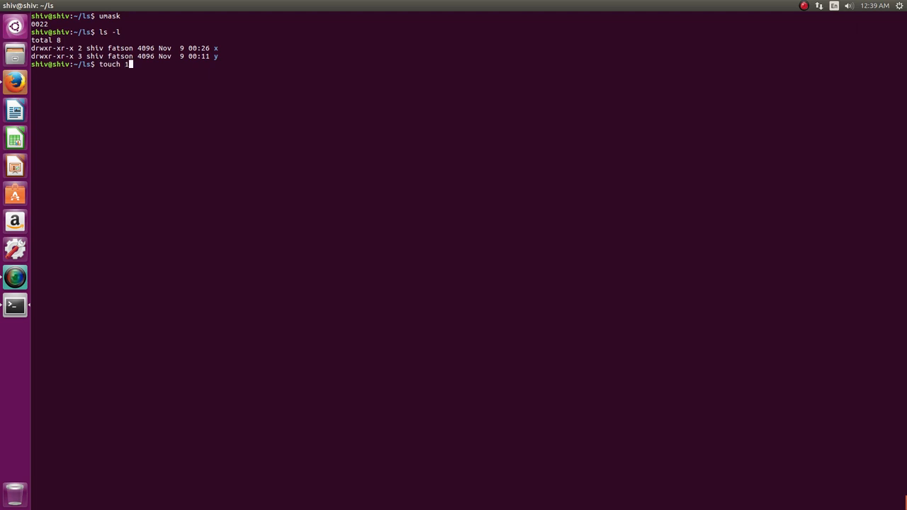
{"action": "key", "text": "Return"}
{"action": "type", "text": "ls -l"}
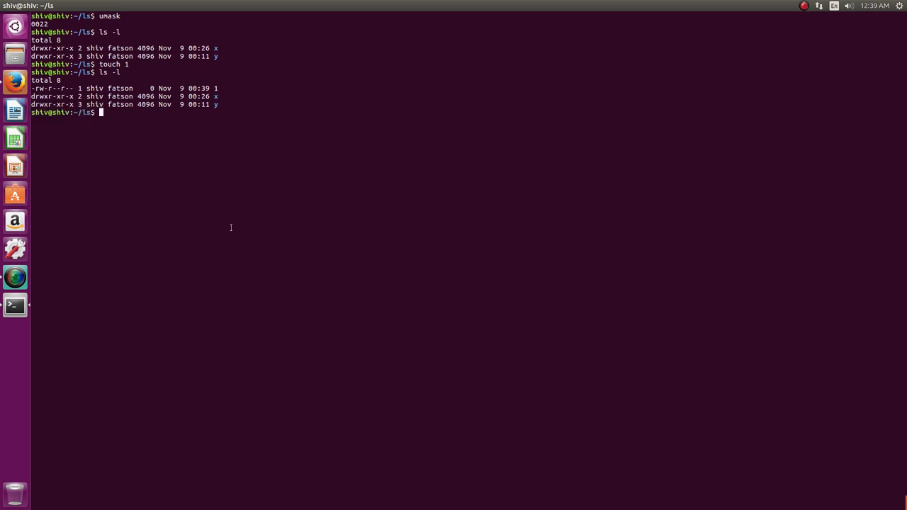
Set the umask to 0, create file 2 and list files to compare permissions.
{"action": "type", "text": "umask"}
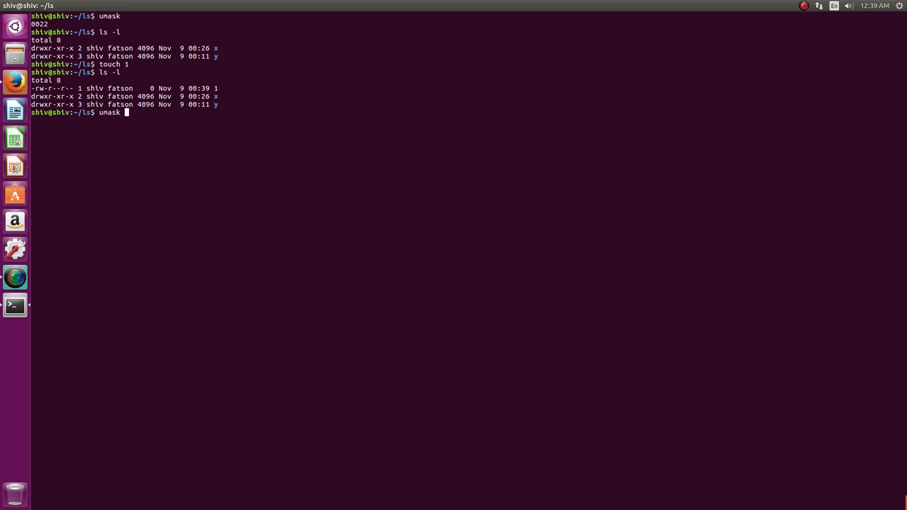
{"action": "type", "text": "000"}
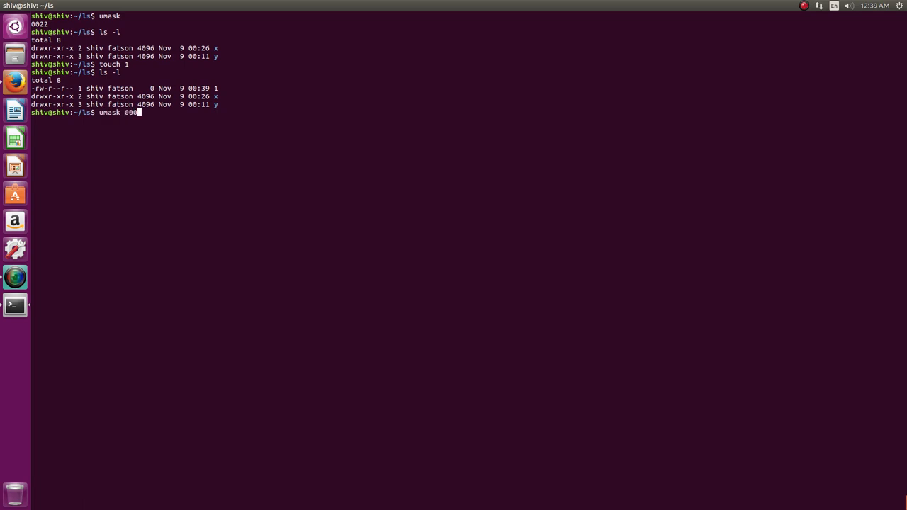
{"action": "key", "text": "BackSpace"}
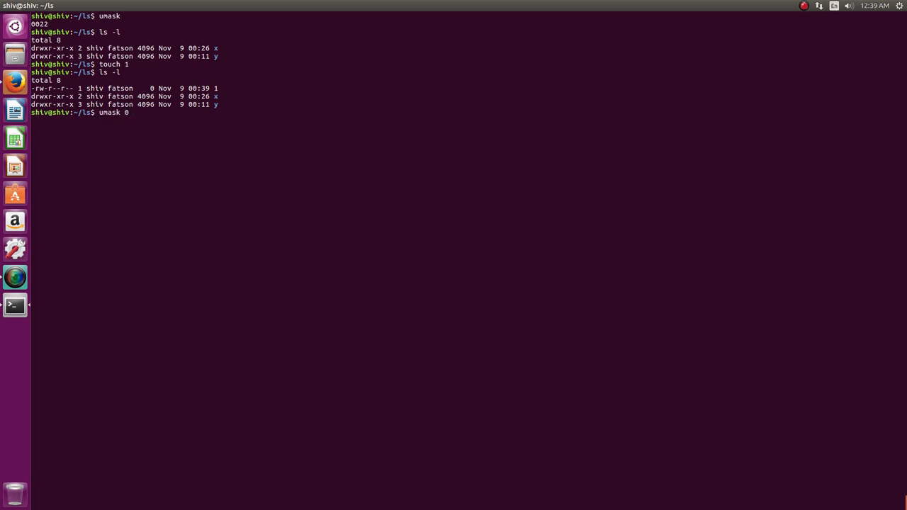
{"action": "key", "text": "Return"}
{"action": "type", "text": "umask"}
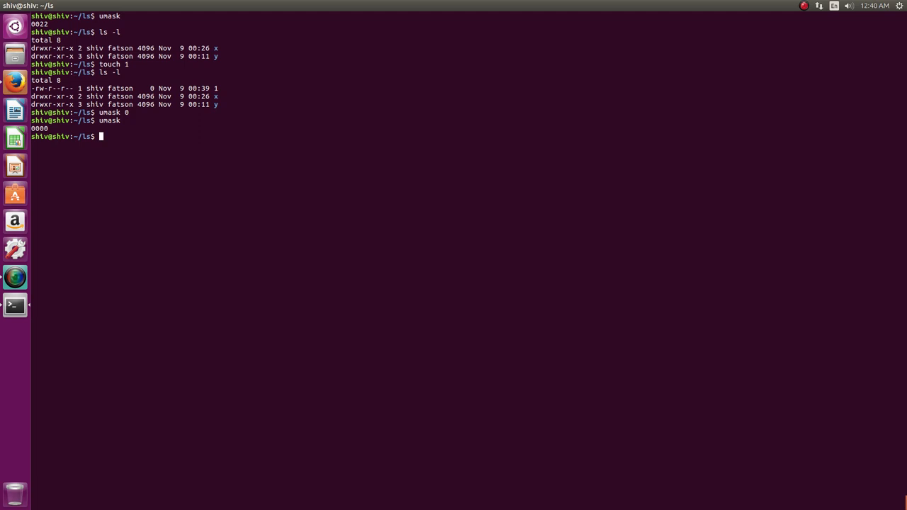
{"action": "key", "text": "Return"}
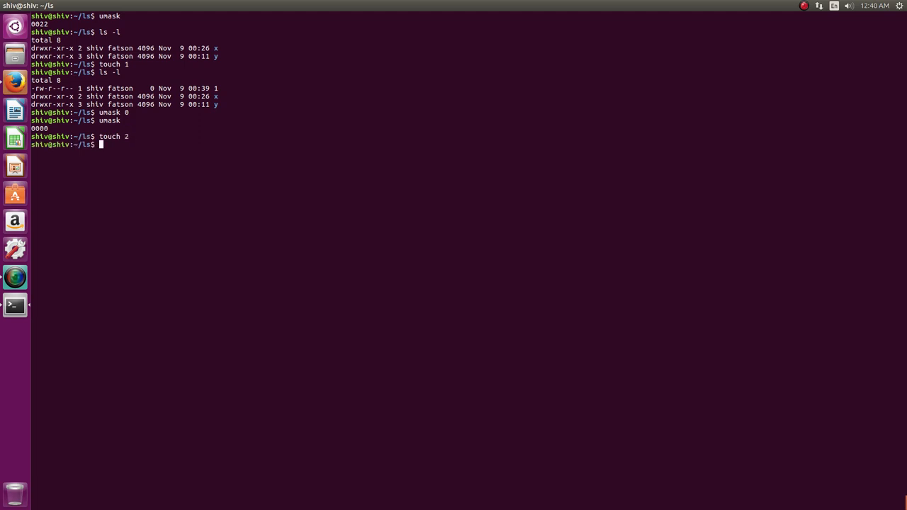
{"action": "key", "text": "Return"}
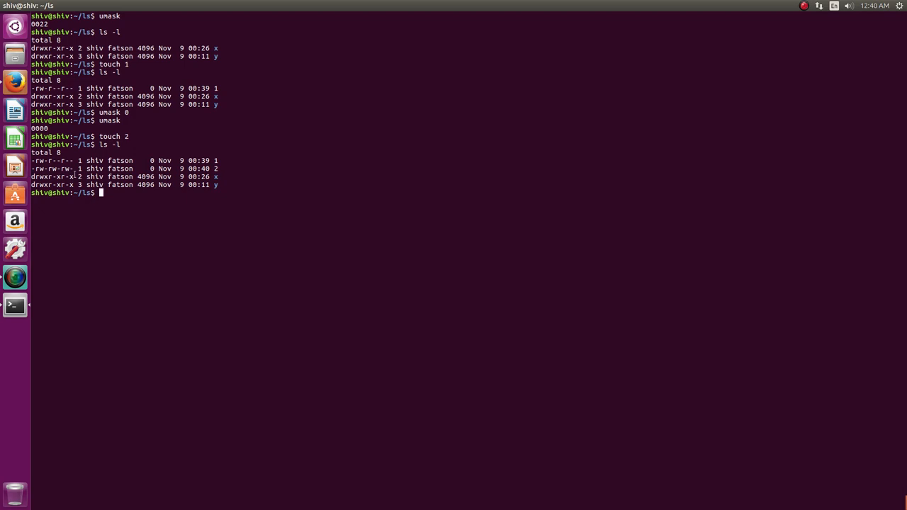
{"action": "mouse_move", "coordinate": [531, 374]}
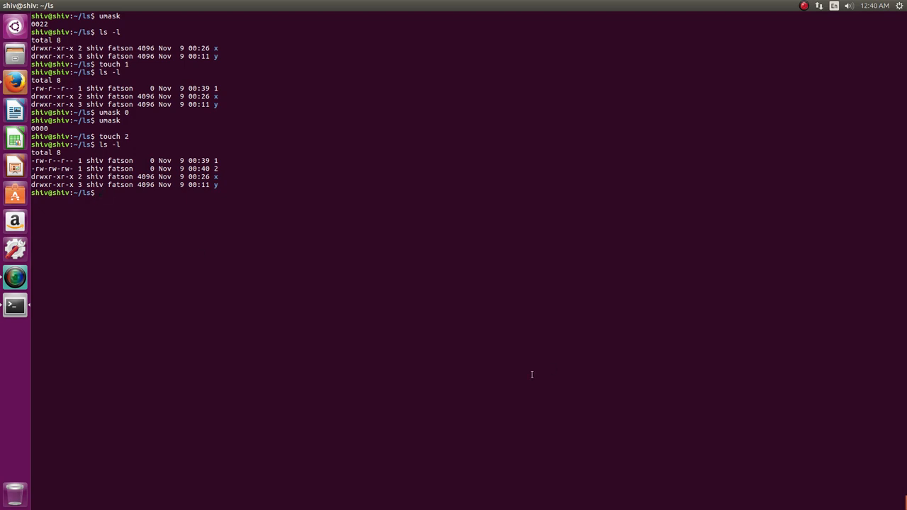
Create directory abcd and list contents to check its rwxrwxrwx permissions.
{"action": "type", "text": "mkdir abcd"}
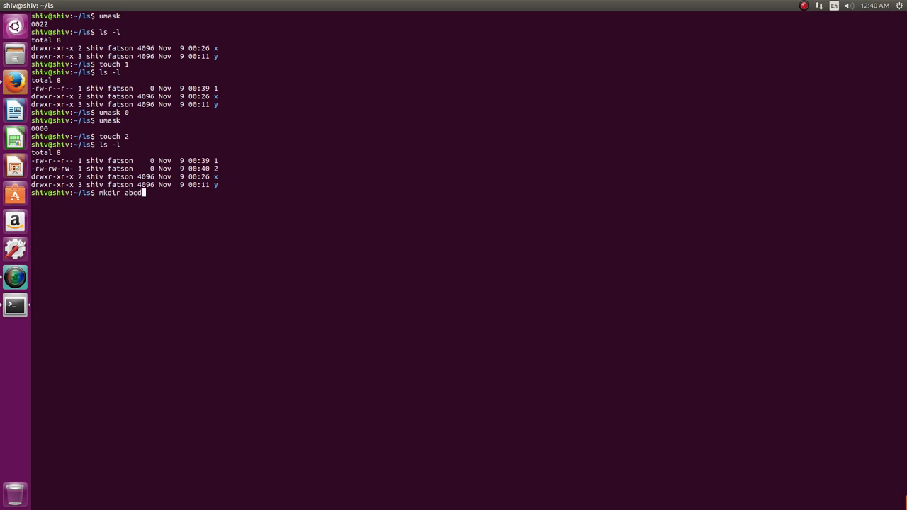
{"action": "key", "text": "Return"}
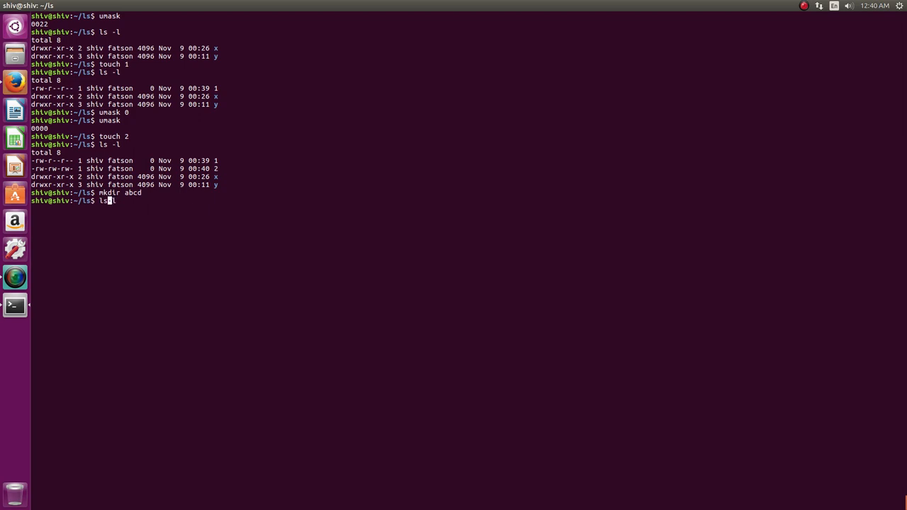
{"action": "key", "text": "Return"}
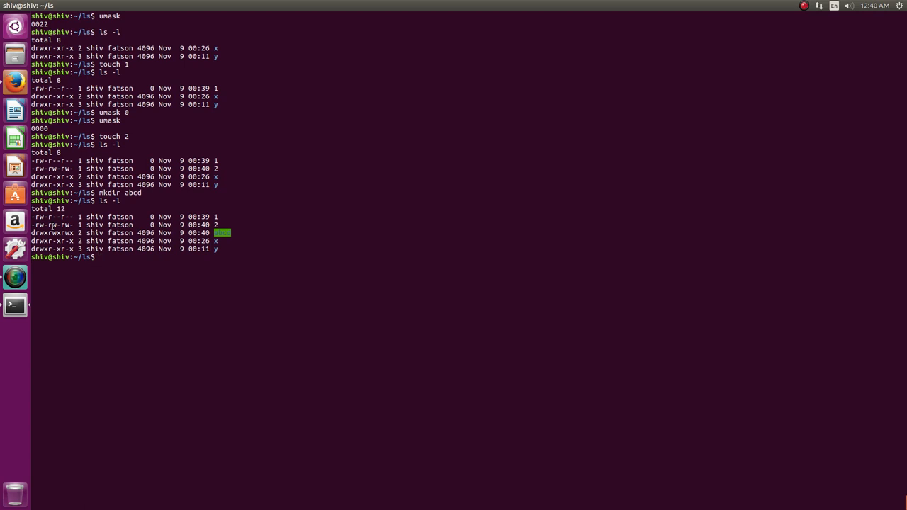
Print the current umask value again.
{"action": "type", "text": "umask"}
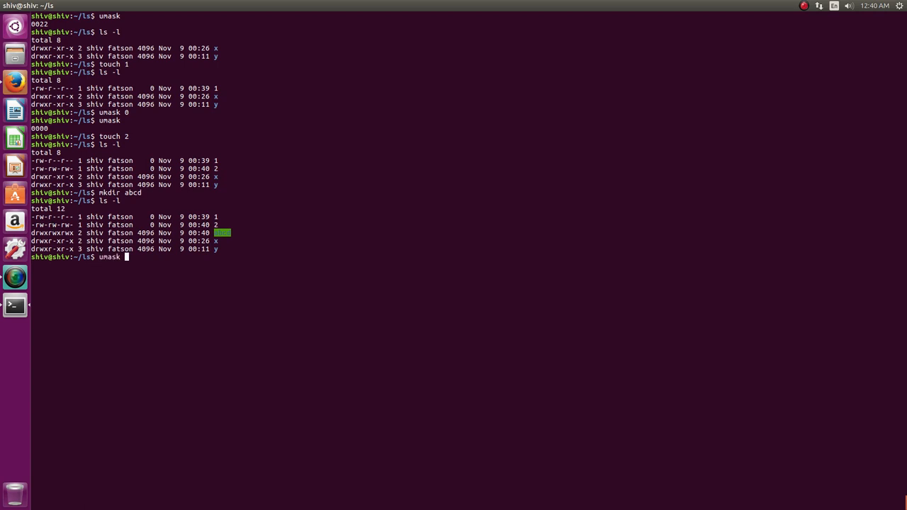
{"action": "key", "text": "Return"}
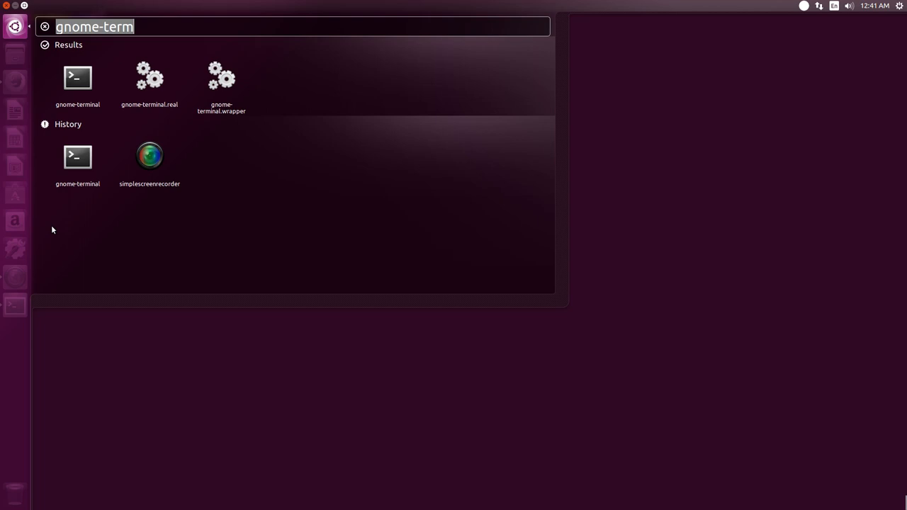
Launch gedit from the terminal, relaunch it, and start writing 'My name' in the empty document.
{"action": "type", "text": "gedit"}
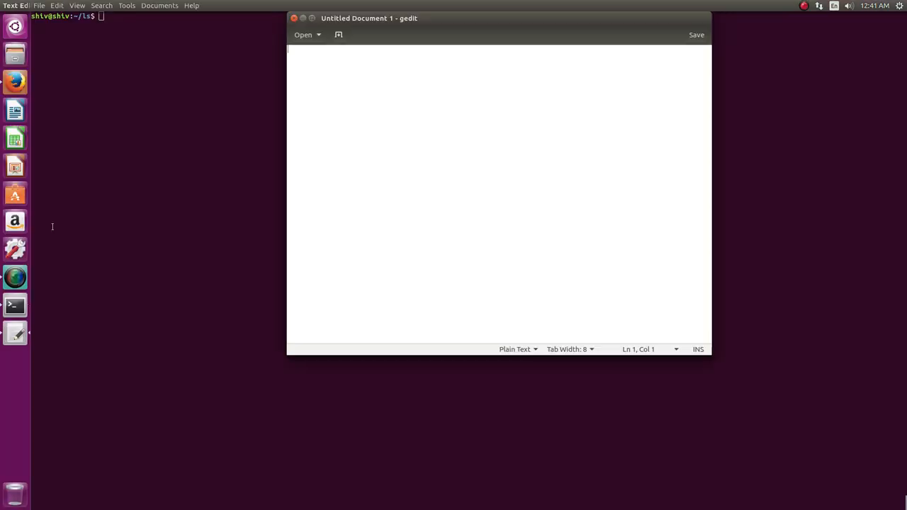
{"action": "left_click", "coordinate": [291, 17]}
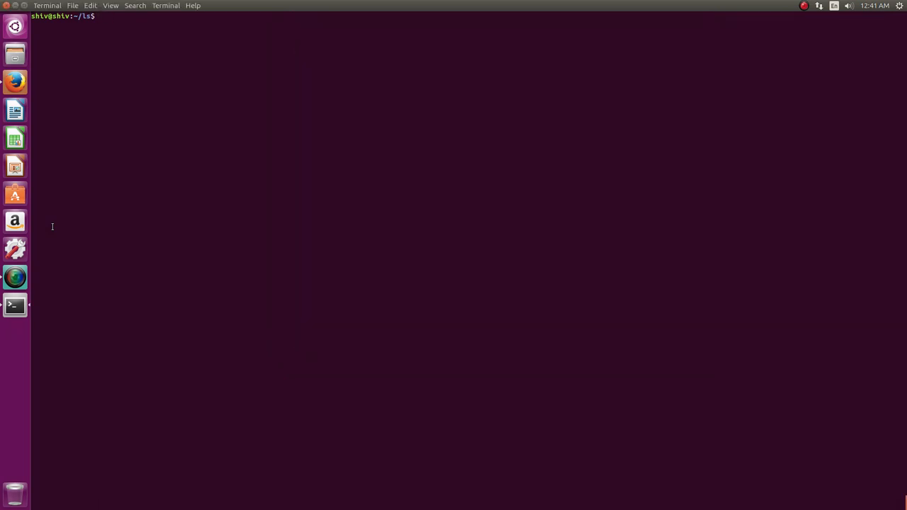
{"action": "type", "text": "gedit"}
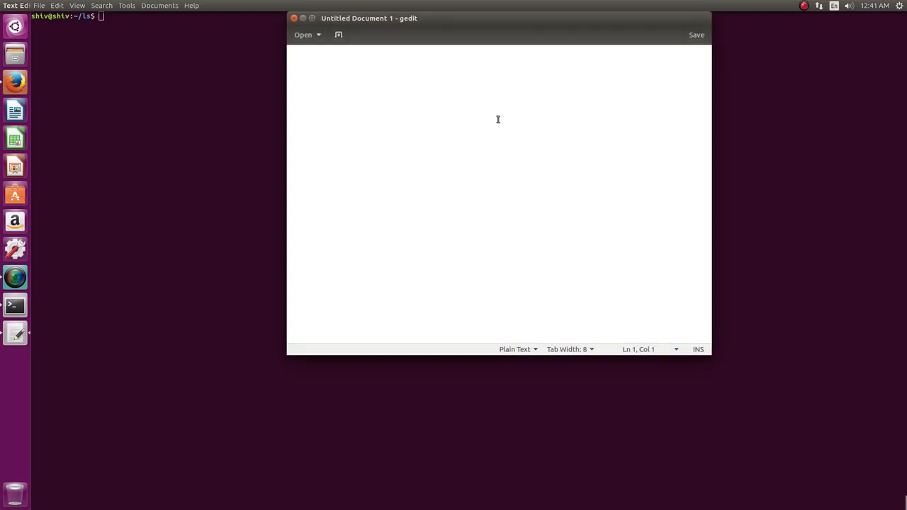
{"action": "left_click", "coordinate": [39, 6]}
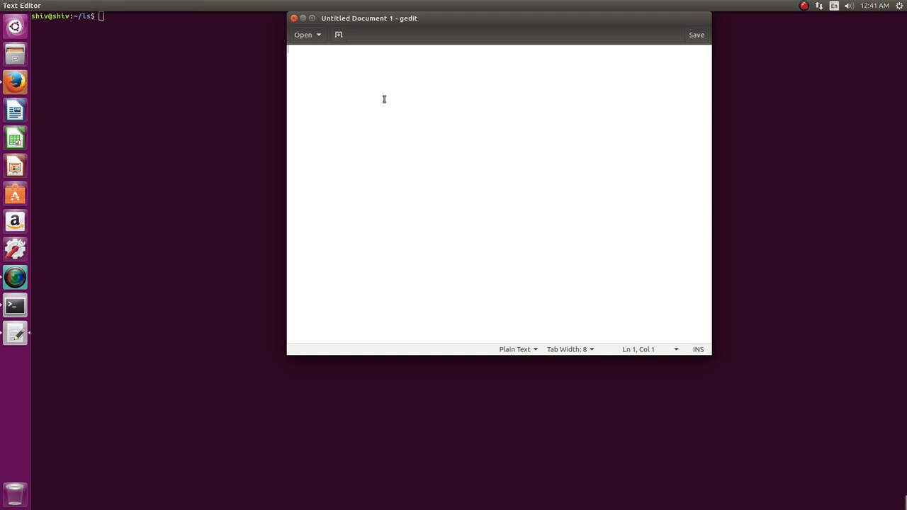
{"action": "type", "text": "My name"}
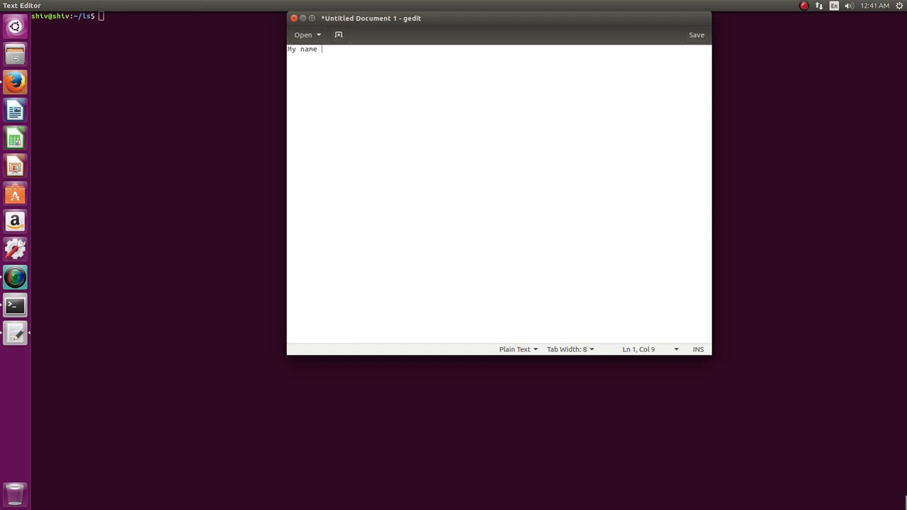
Finish the line as 'My name is Shiv' and start saving the untitled document.
{"action": "type", "text": "is Shiv"}
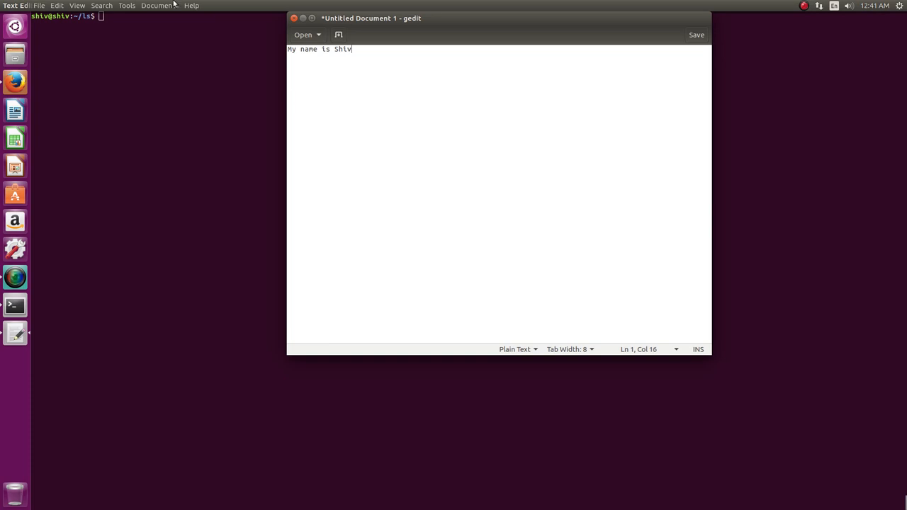
{"action": "left_click", "coordinate": [39, 6]}
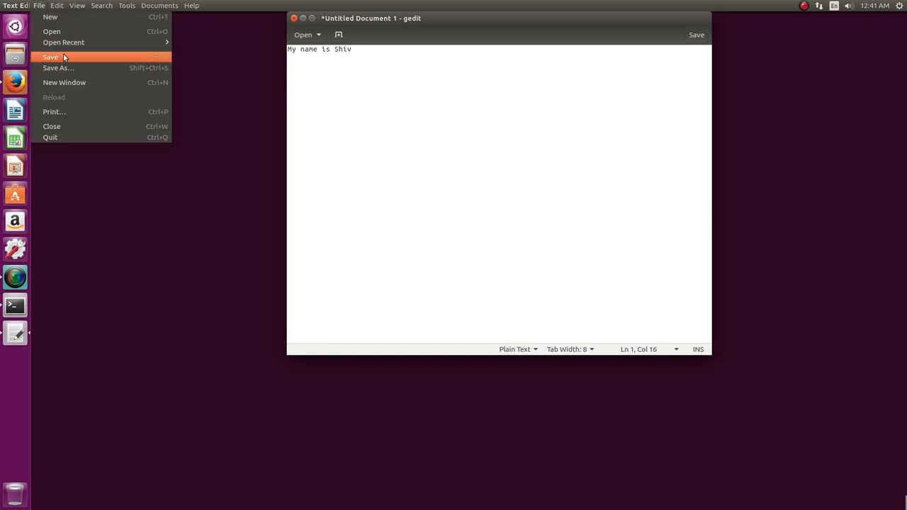
{"action": "left_click", "coordinate": [51, 56]}
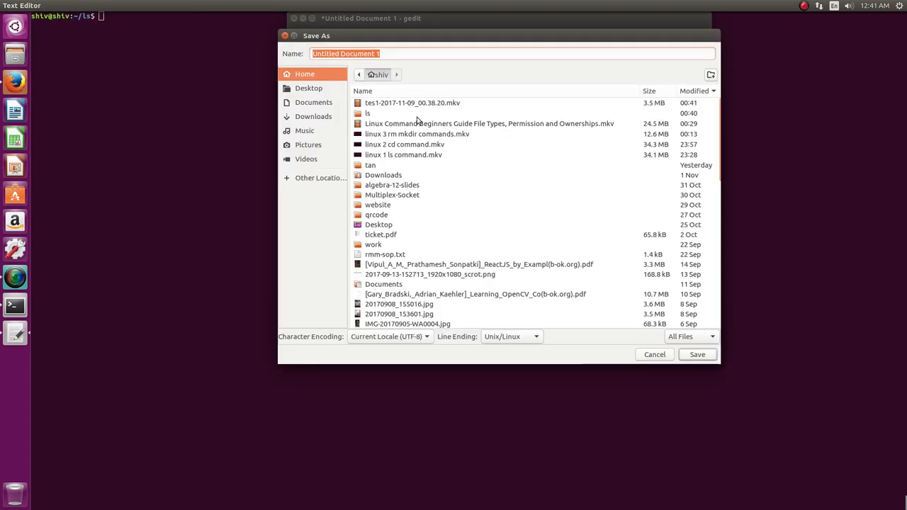
Choose the ls folder as the save location and enter the name test.
{"action": "double_click", "coordinate": [368, 113]}
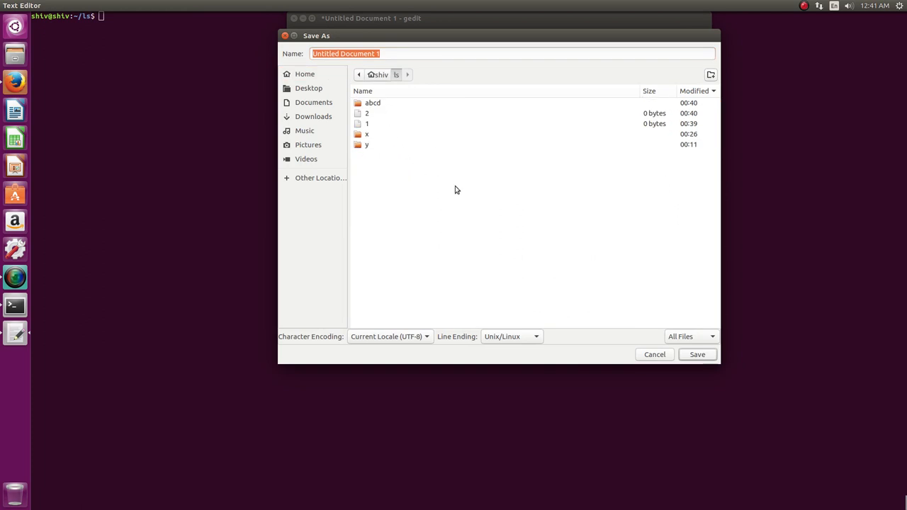
{"action": "type", "text": "te"}
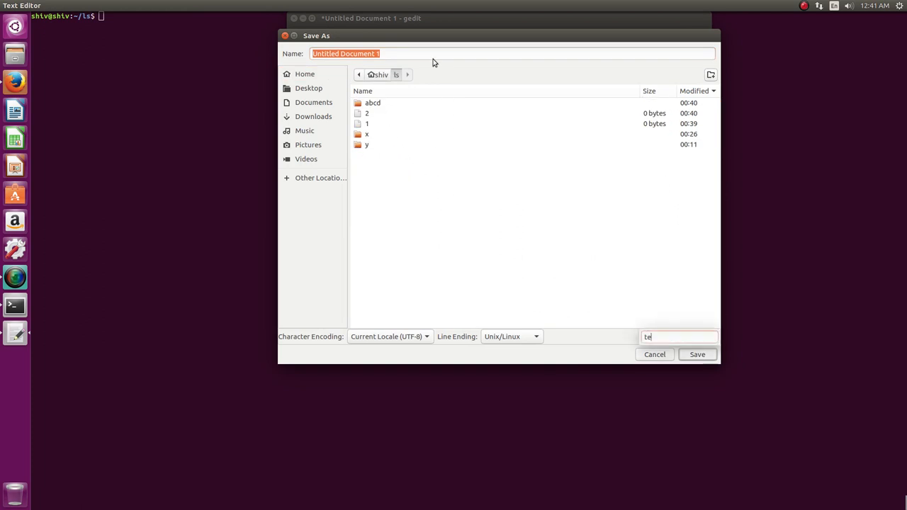
{"action": "type", "text": "st"}
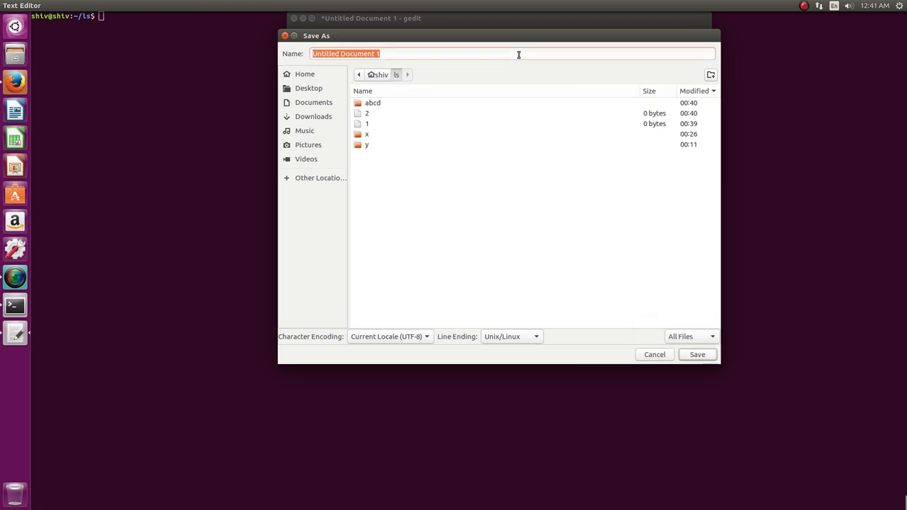
Save the note as test.txt, end the sentence with a period, and switch back to the terminal.
{"action": "type", "text": "test."}
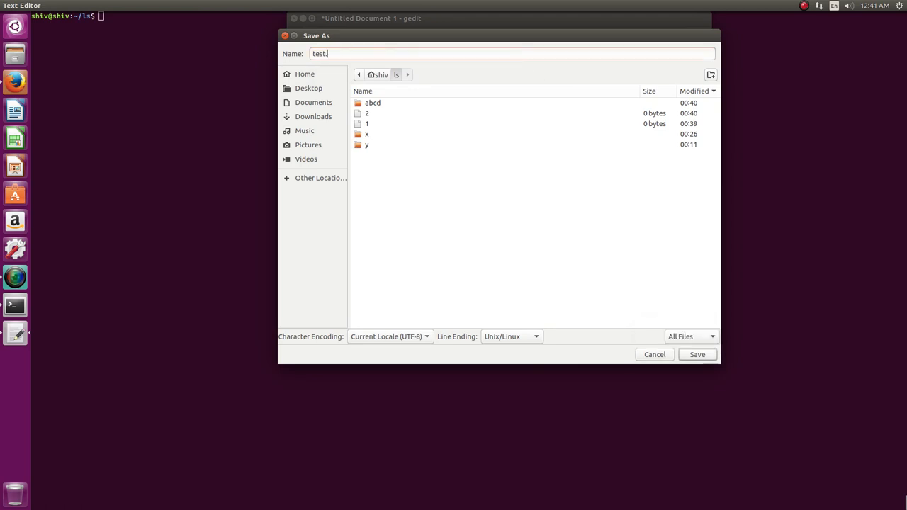
{"action": "left_click", "coordinate": [697, 354]}
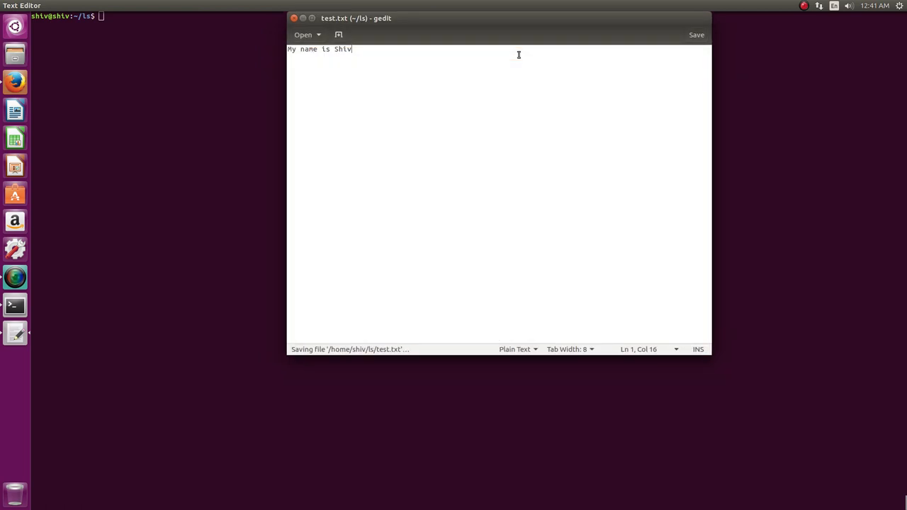
{"action": "mouse_move", "coordinate": [422, 164]}
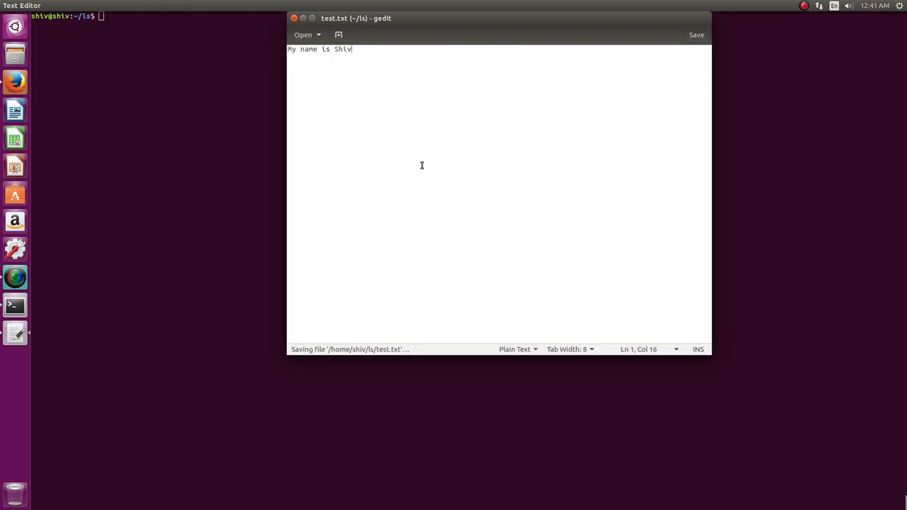
{"action": "type", "text": "."}
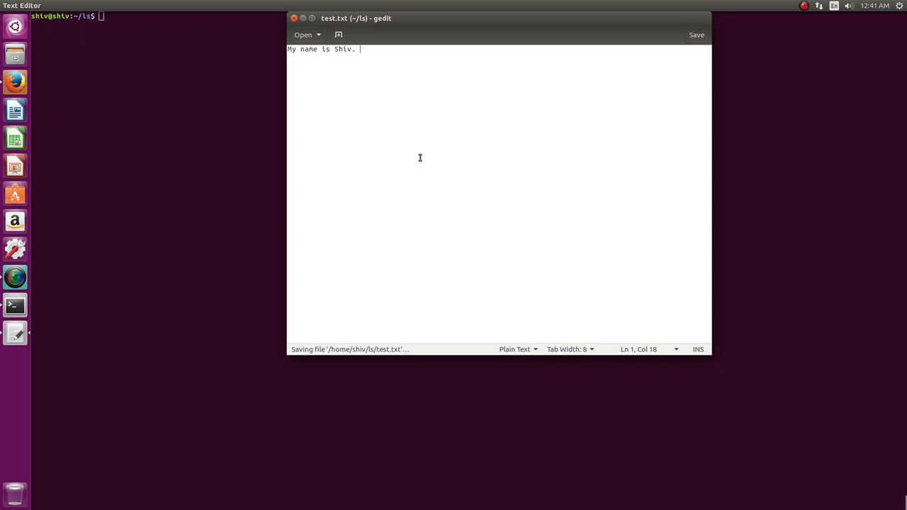
{"action": "left_click", "coordinate": [292, 17]}
{"action": "type", "text": "ls -al"}
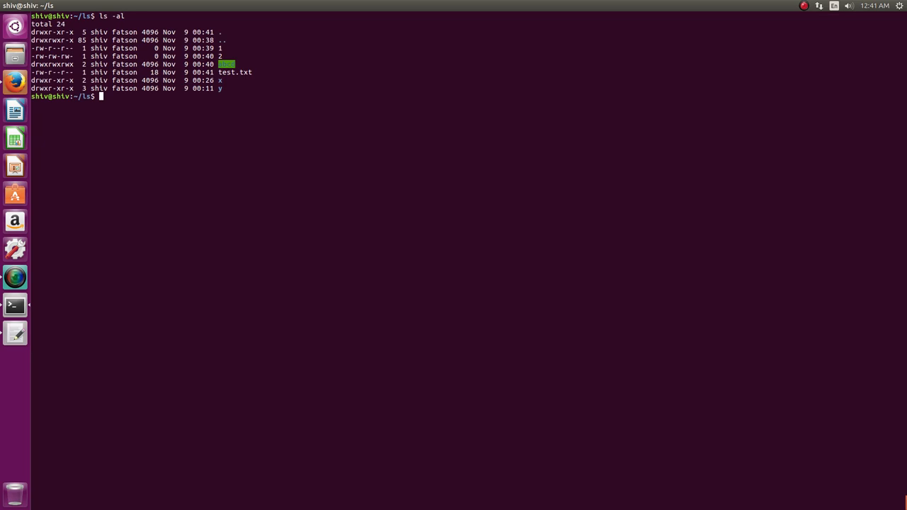
{"action": "mouse_move", "coordinate": [148, 150]}
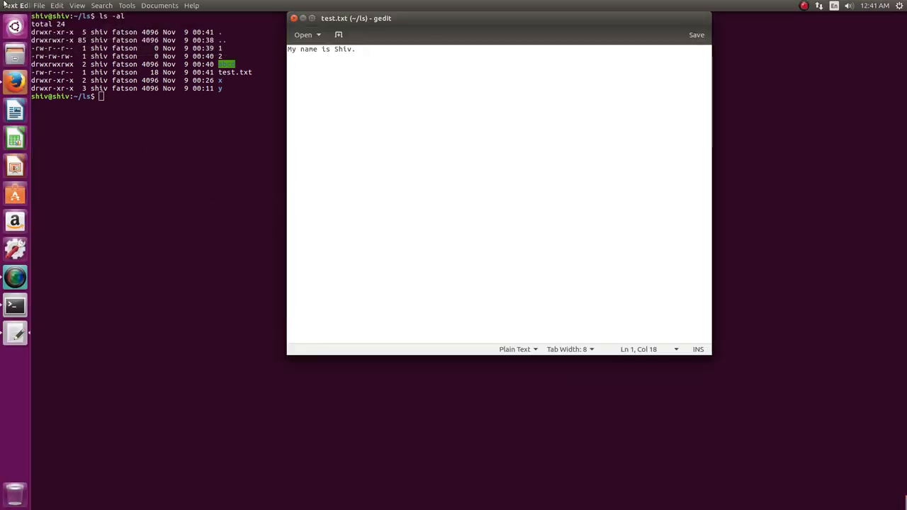
{"action": "left_click", "coordinate": [57, 6]}
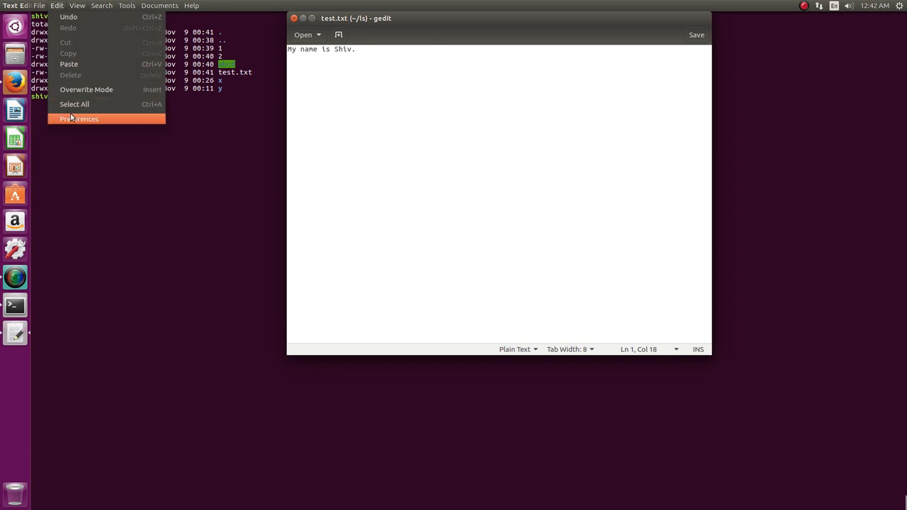
{"action": "left_click", "coordinate": [80, 119]}
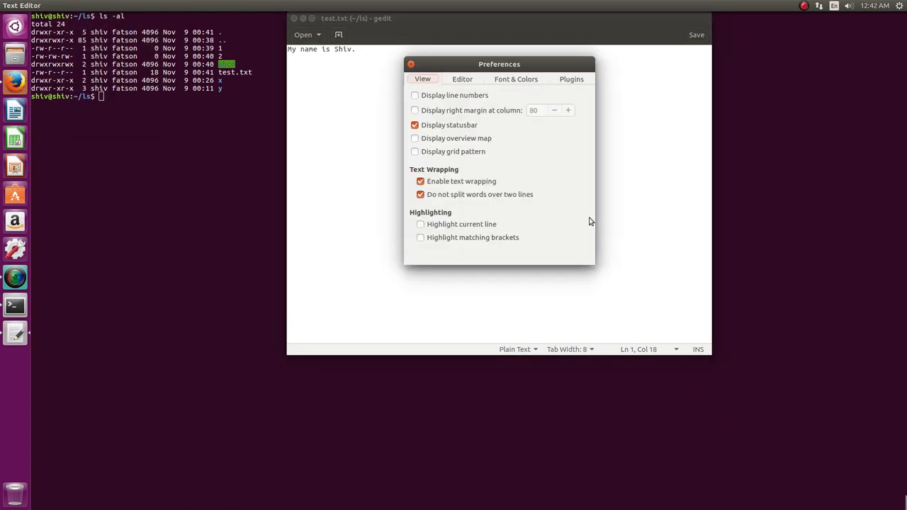
{"action": "mouse_move", "coordinate": [471, 206]}
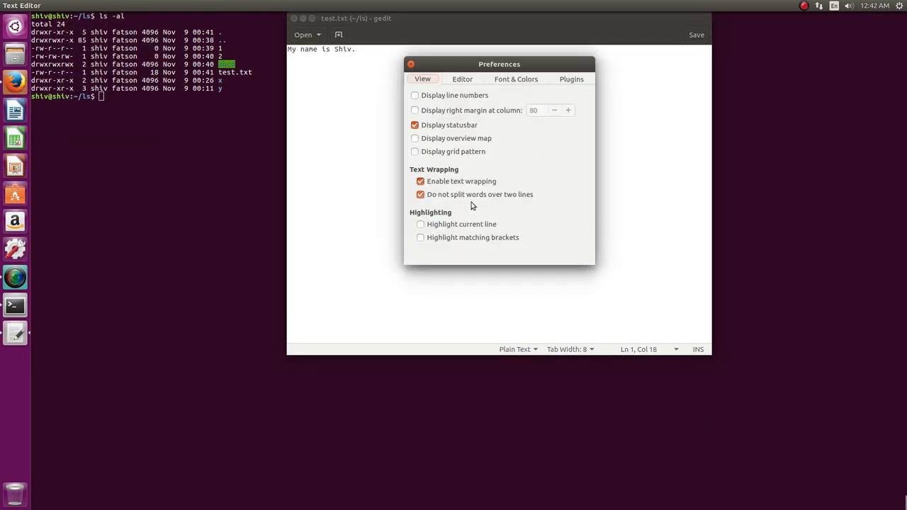
{"action": "left_click", "coordinate": [462, 79]}
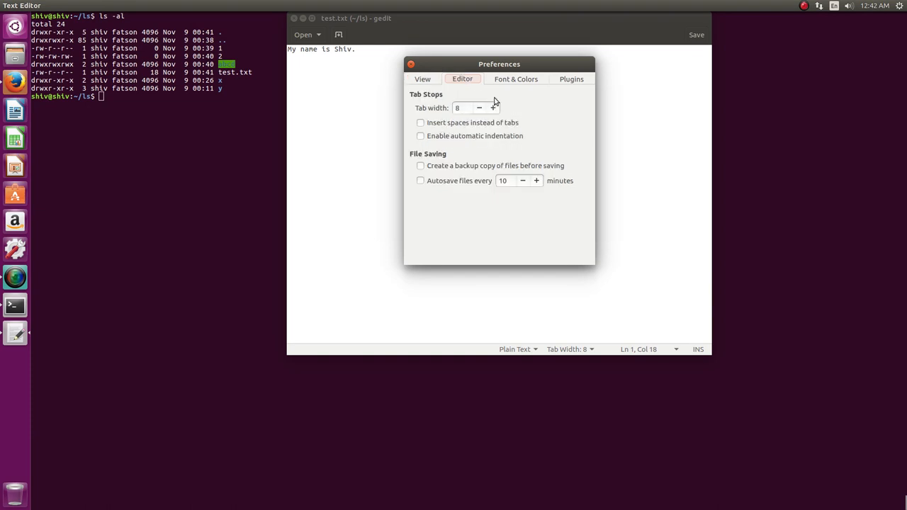
{"action": "left_click", "coordinate": [419, 165]}
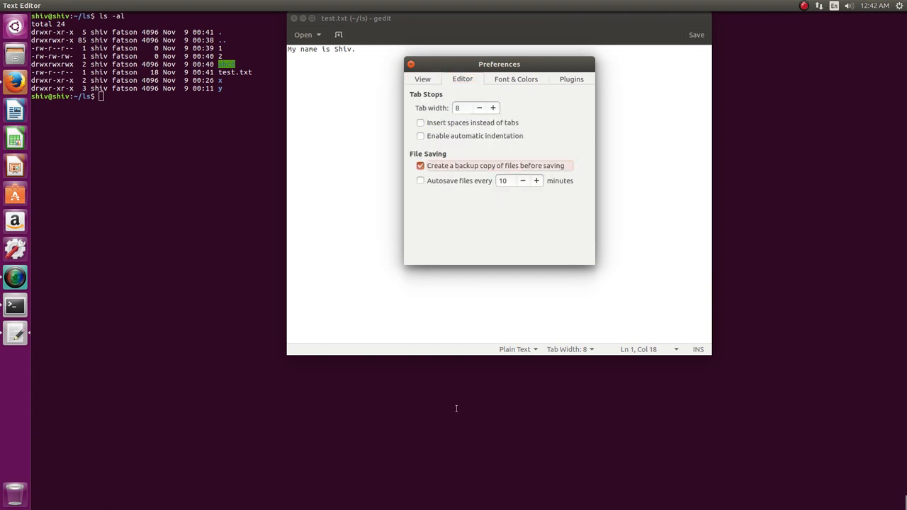
{"action": "left_click", "coordinate": [419, 164]}
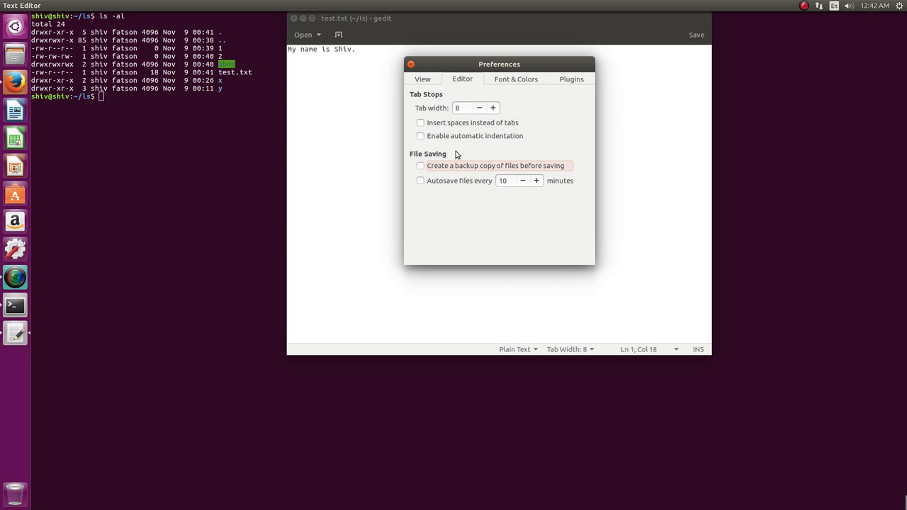
{"action": "left_click", "coordinate": [516, 79]}
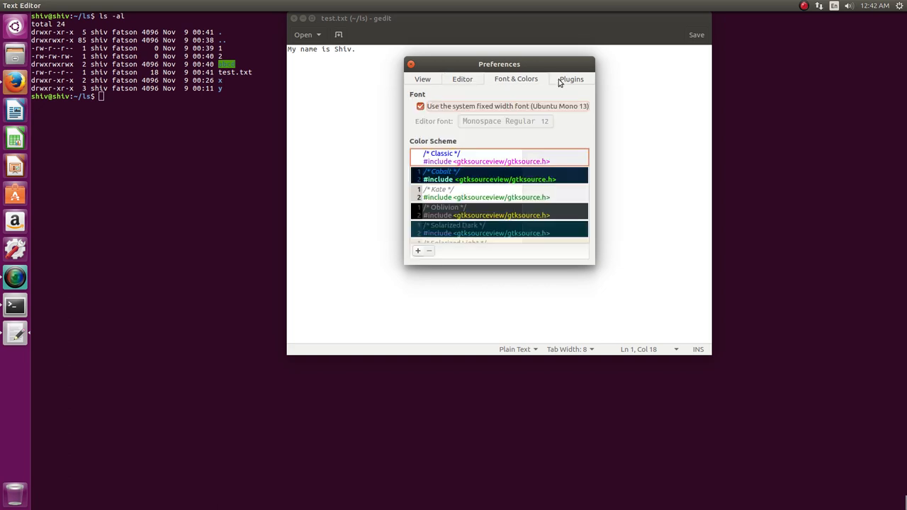
{"action": "left_click", "coordinate": [571, 79]}
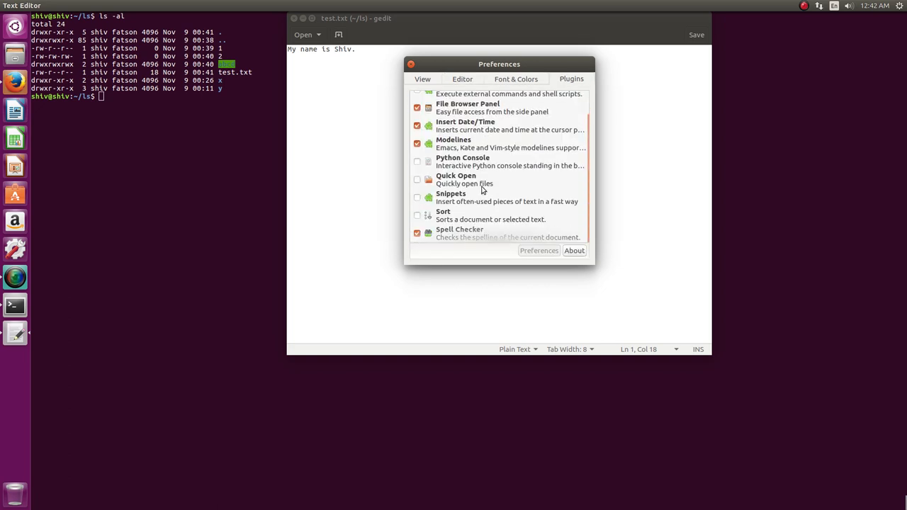
{"action": "scroll", "scroll_direction": "up", "scroll_amount": 3}
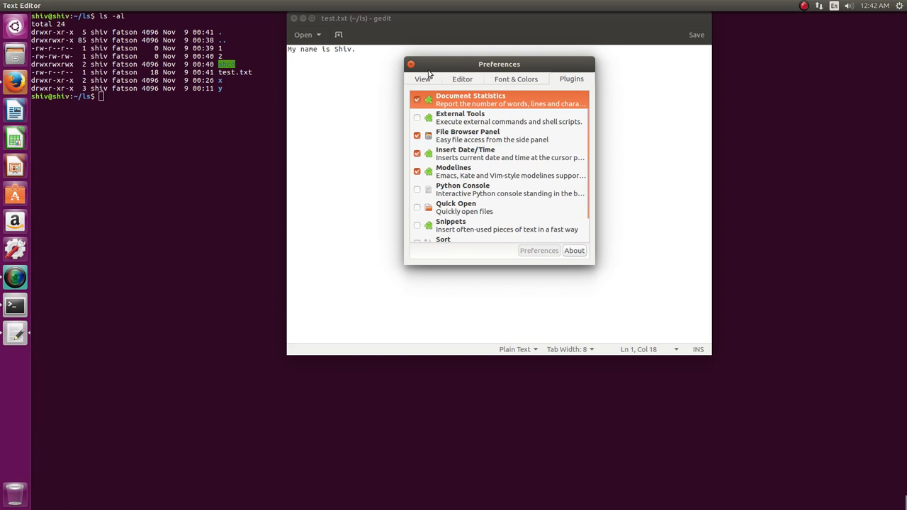
{"action": "left_click", "coordinate": [411, 64]}
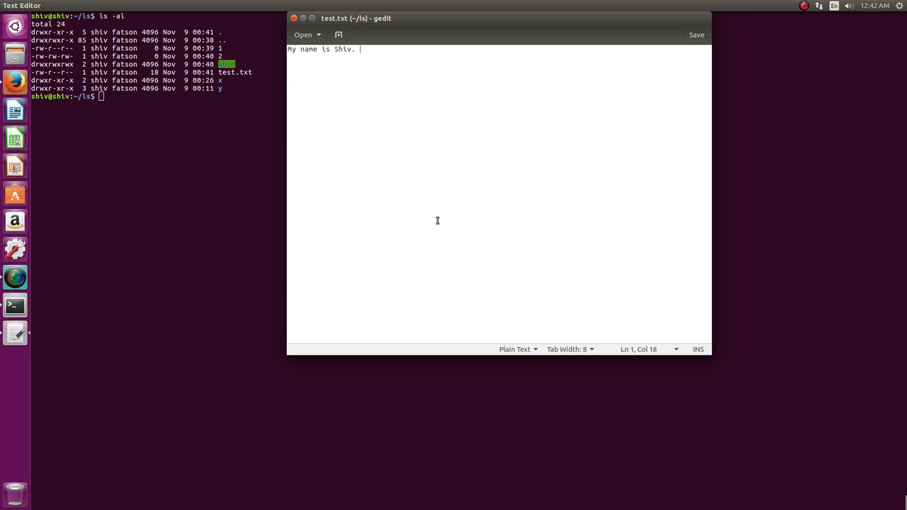
{"action": "mouse_move", "coordinate": [424, 211]}
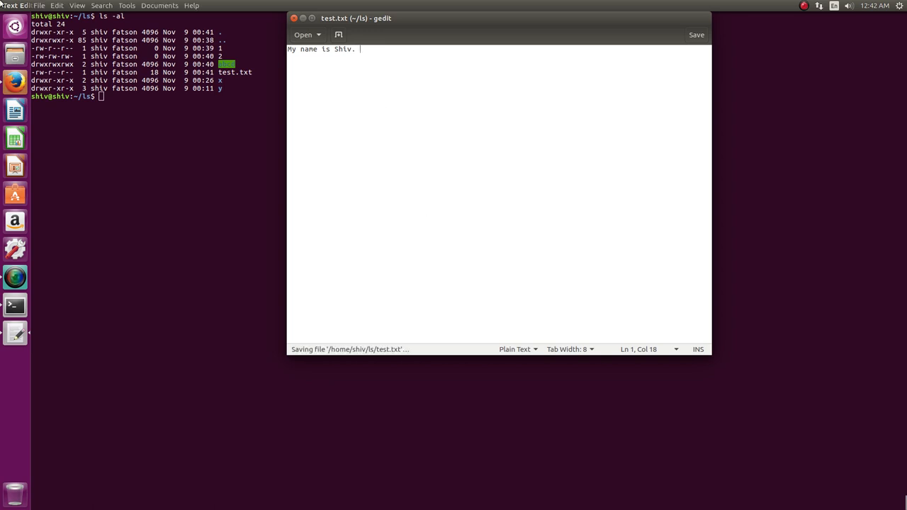
Save test.txt again via the File menu with its line unchanged.
{"action": "left_click", "coordinate": [40, 6]}
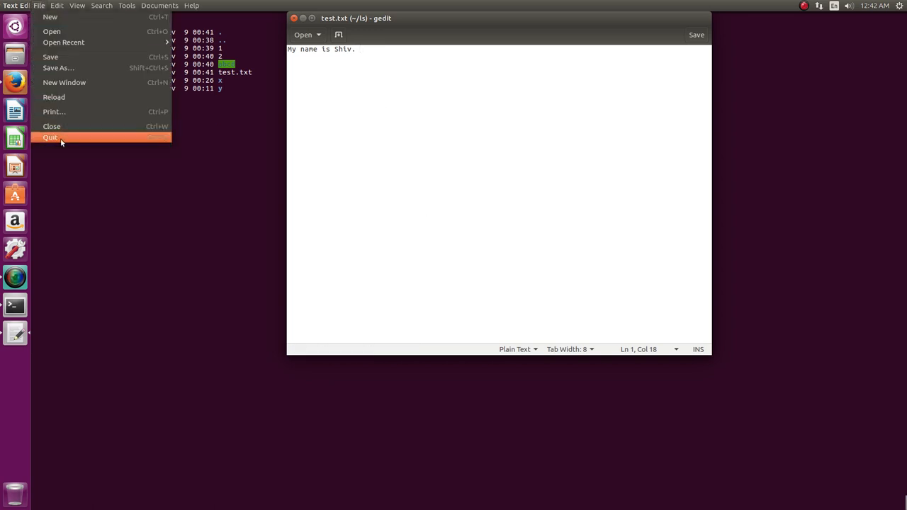
{"action": "mouse_move", "coordinate": [155, 145]}
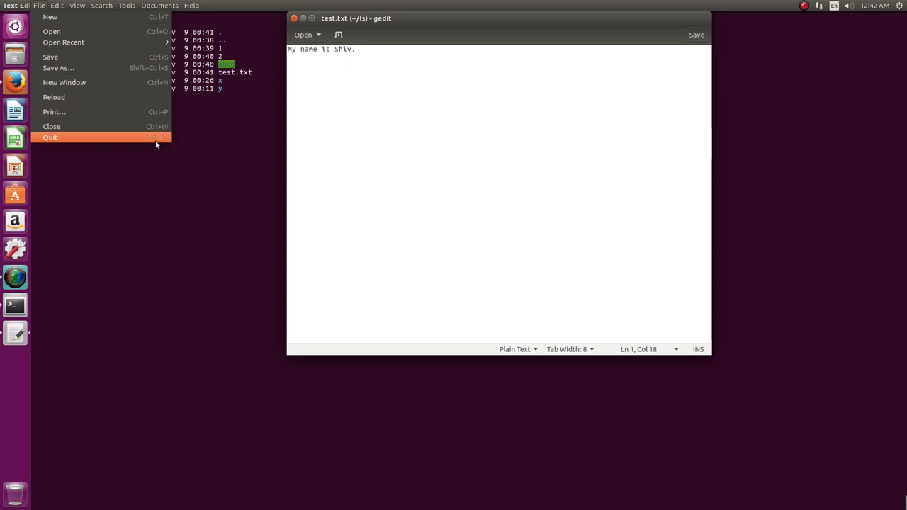
{"action": "mouse_move", "coordinate": [374, 107]}
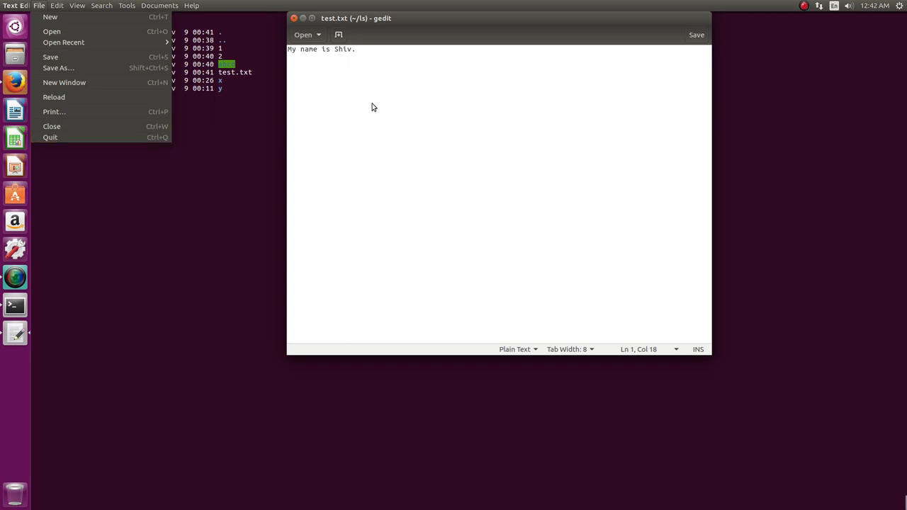
{"action": "mouse_move", "coordinate": [370, 119]}
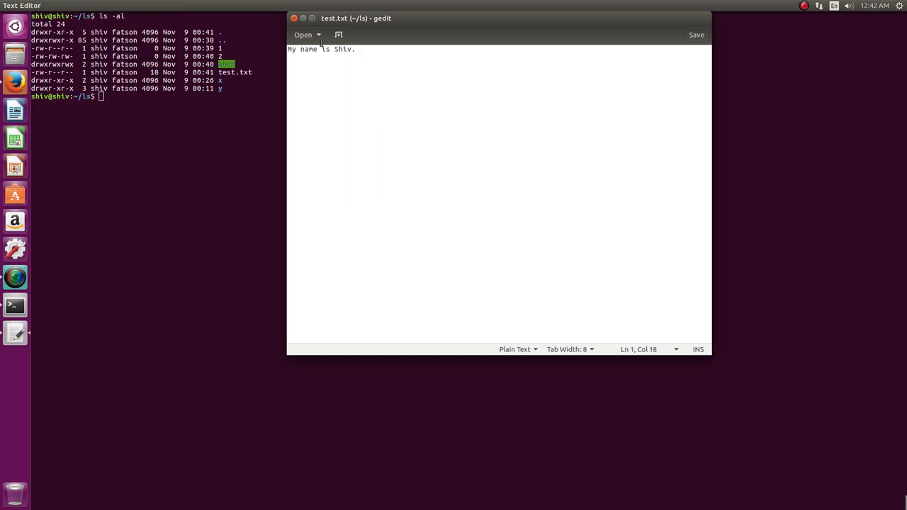
{"action": "mouse_move", "coordinate": [48, 5]}
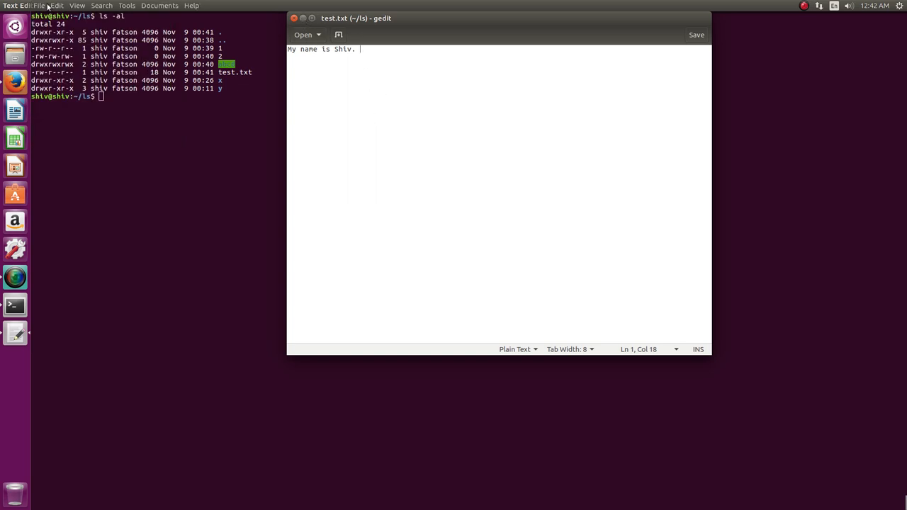
{"action": "left_click", "coordinate": [40, 6]}
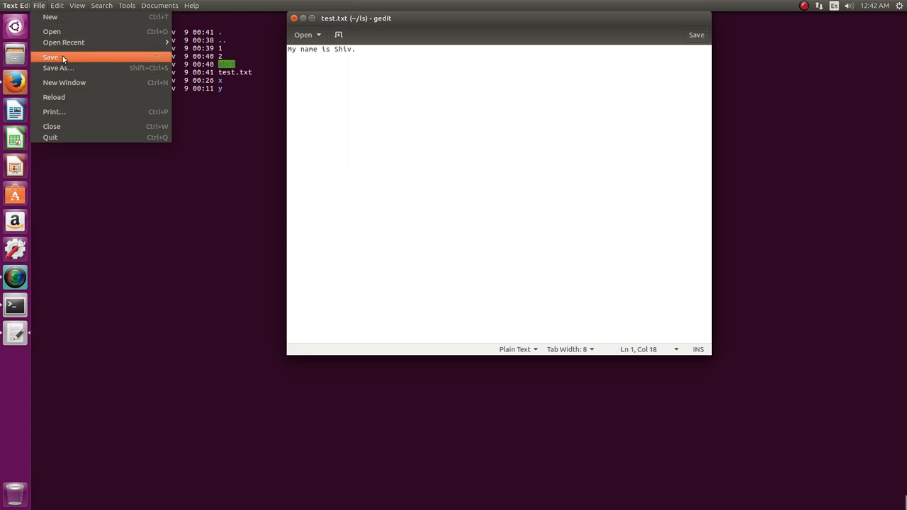
{"action": "left_click", "coordinate": [51, 57]}
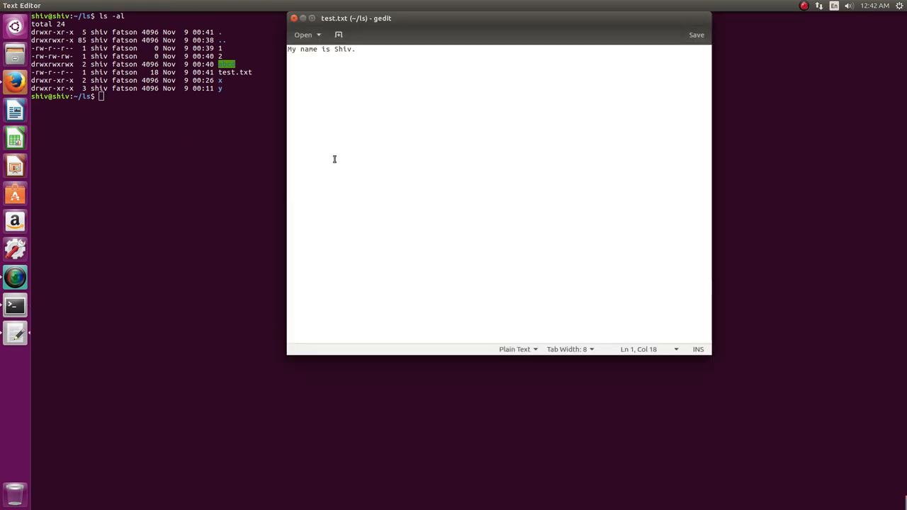
{"action": "mouse_move", "coordinate": [303, 34]}
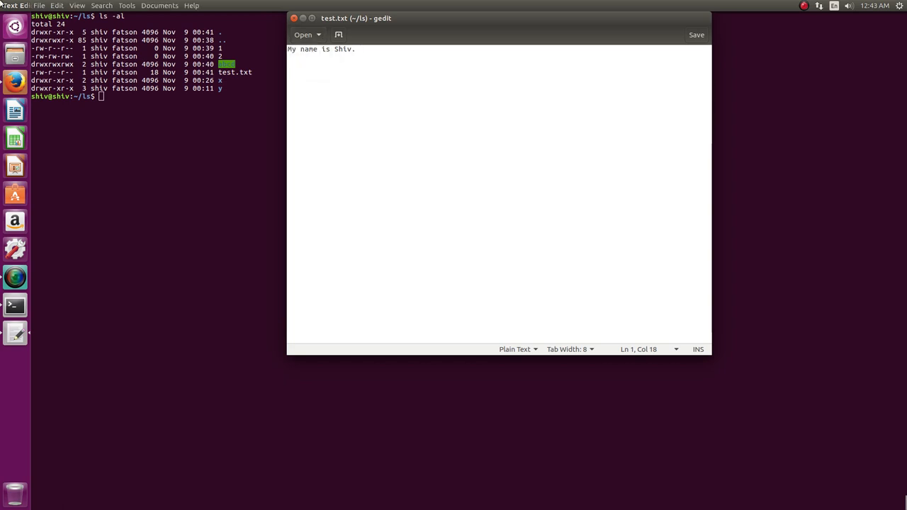
{"action": "left_click", "coordinate": [696, 34]}
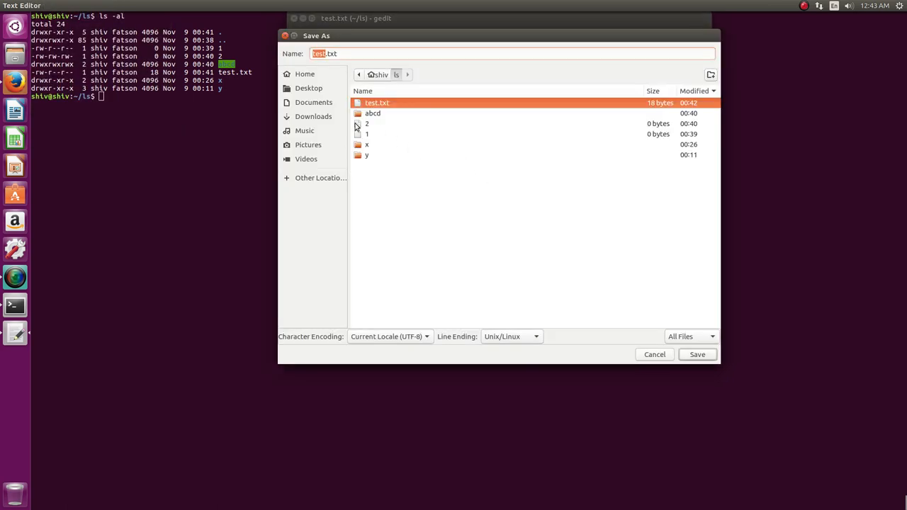
{"action": "mouse_move", "coordinate": [317, 125]}
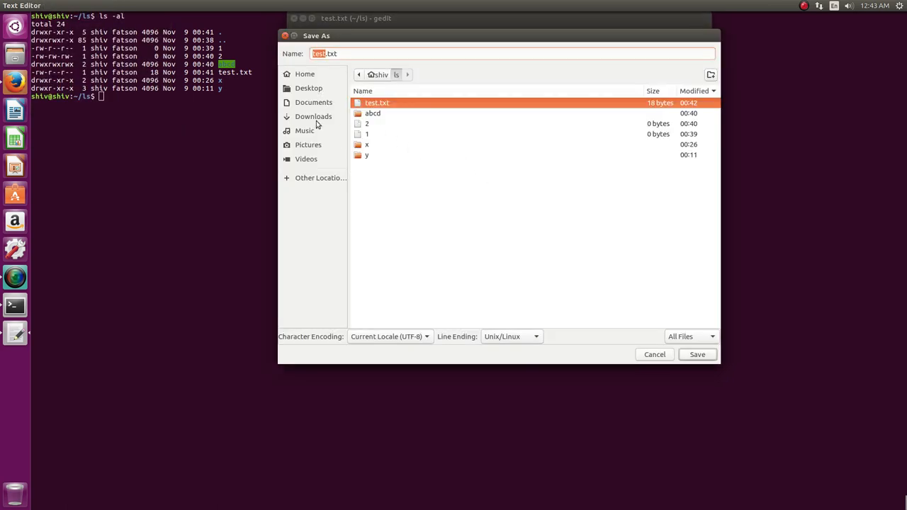
{"action": "left_click", "coordinate": [320, 177]}
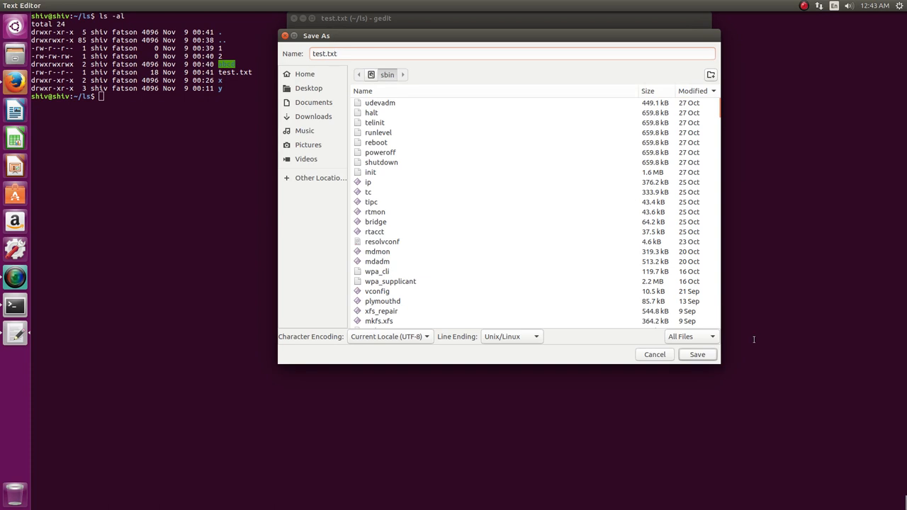
{"action": "left_click", "coordinate": [697, 354]}
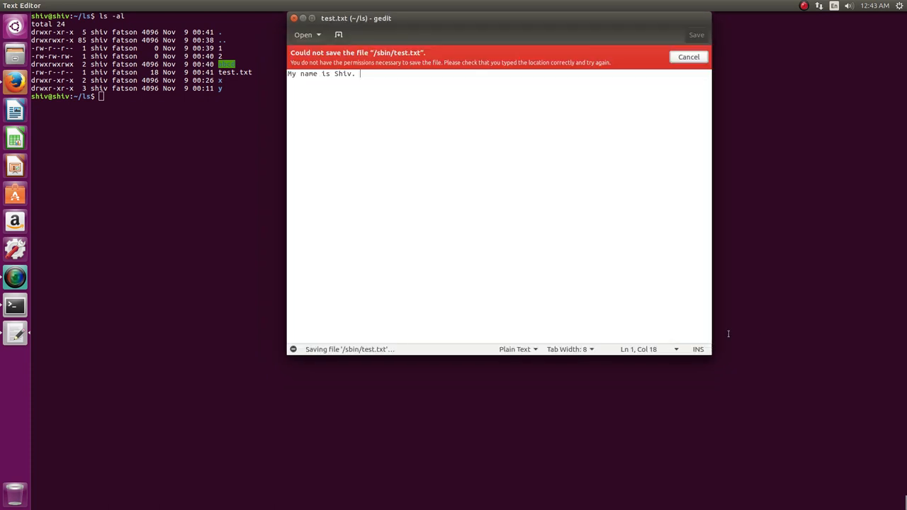
{"action": "mouse_move", "coordinate": [411, 123]}
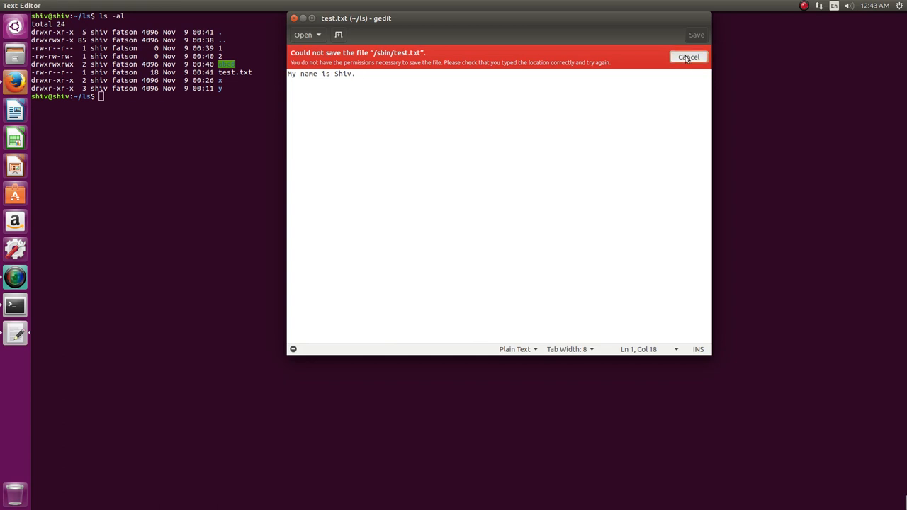
{"action": "left_click", "coordinate": [688, 57]}
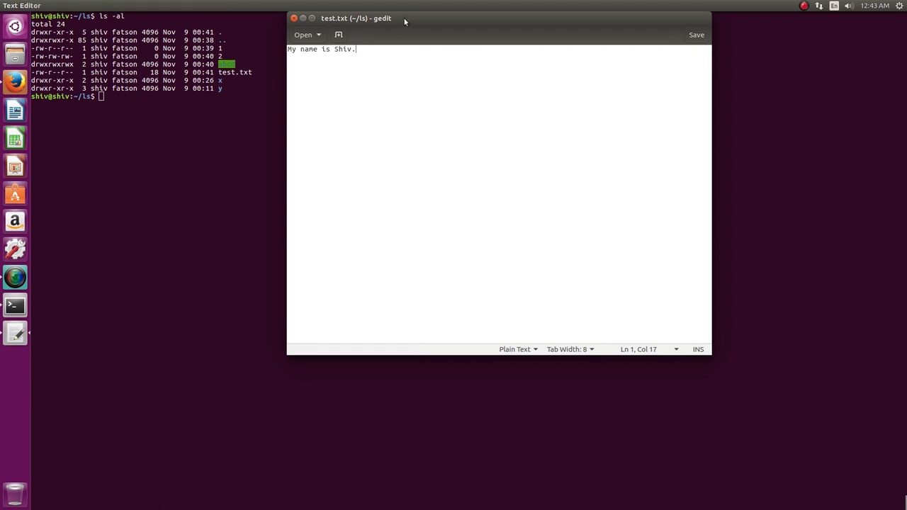
Create new untitled documents and begin '#include <' in Untitled Document 1.
{"action": "left_click", "coordinate": [339, 34]}
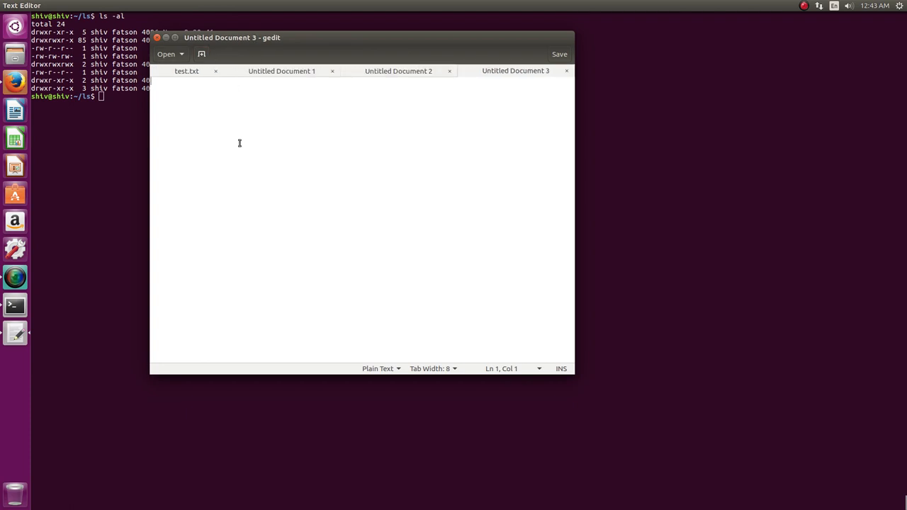
{"action": "left_click", "coordinate": [280, 71]}
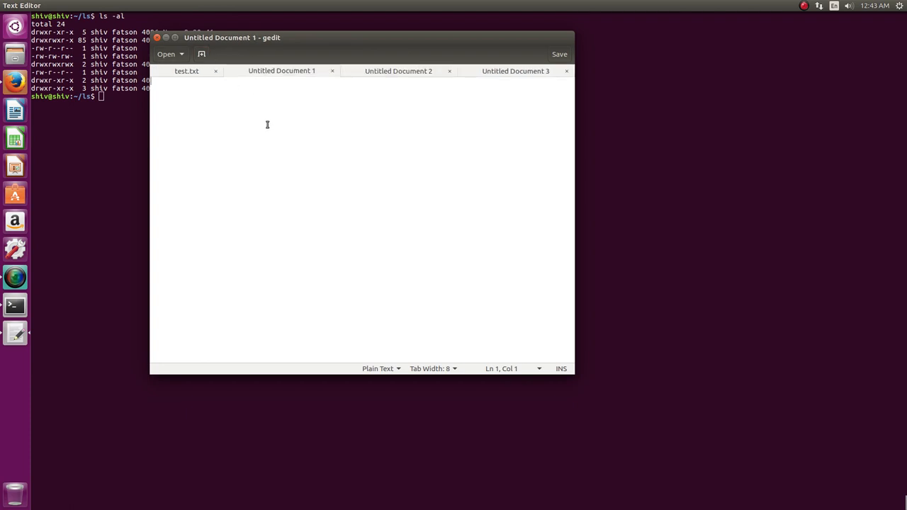
{"action": "type", "text": "#incl"}
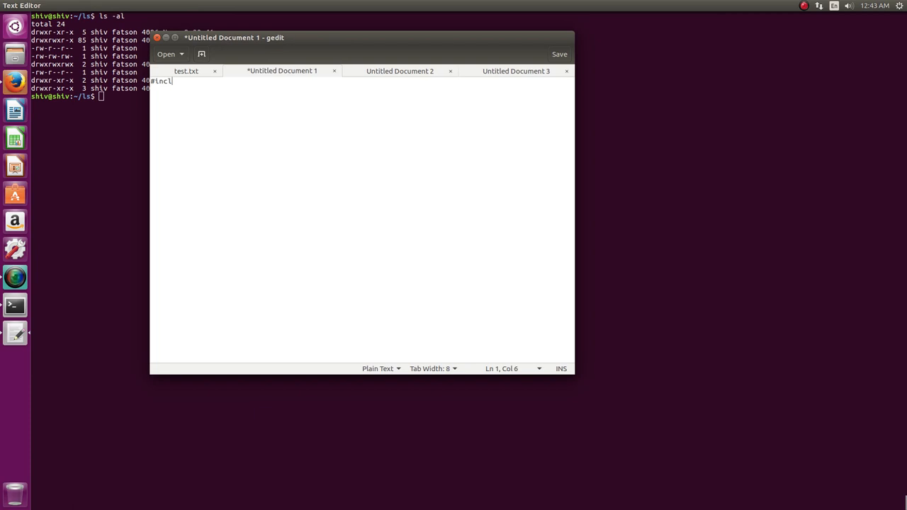
{"action": "type", "text": "ude <stdio.h>"}
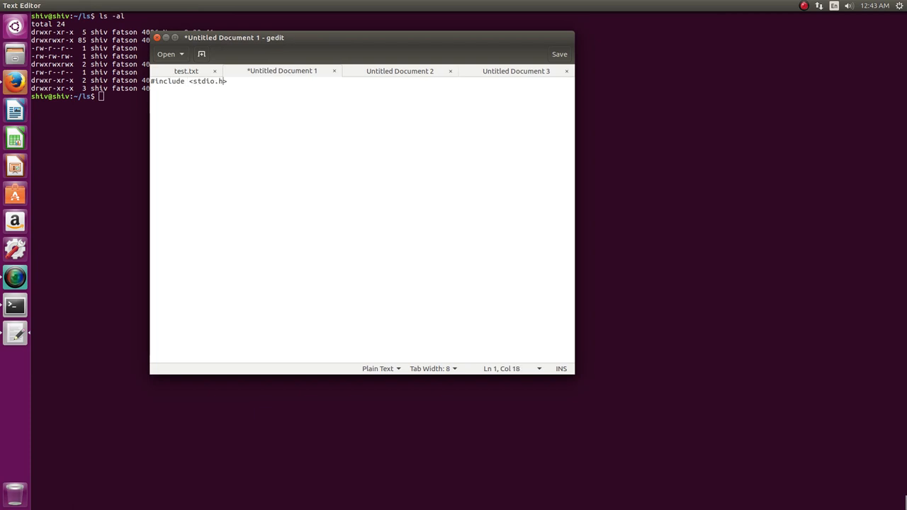
Bring up the save dialog for Untitled Document 1 and navigate to the ls folder in home.
{"action": "left_click", "coordinate": [558, 54]}
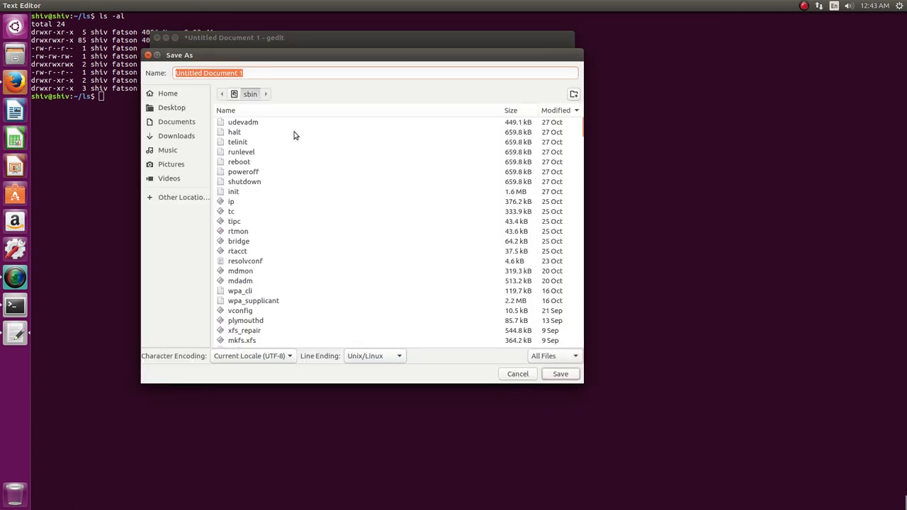
{"action": "left_click", "coordinate": [167, 94]}
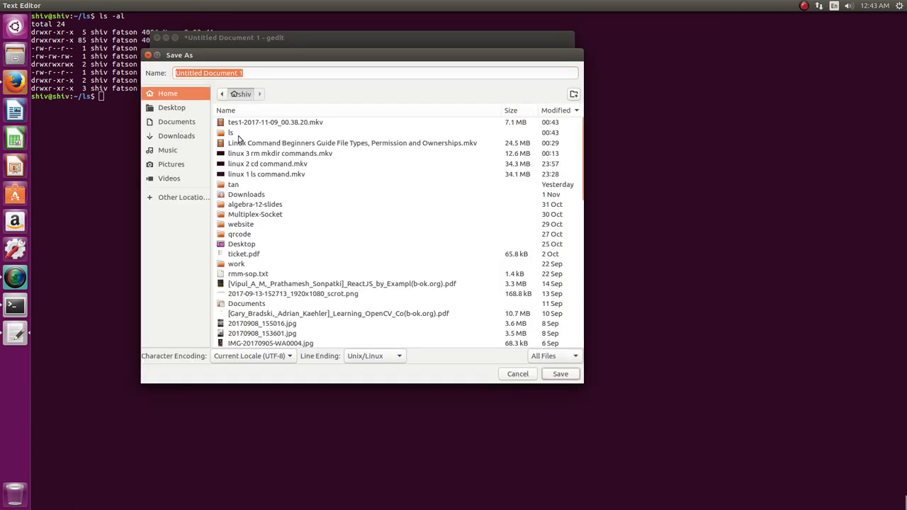
{"action": "double_click", "coordinate": [229, 133]}
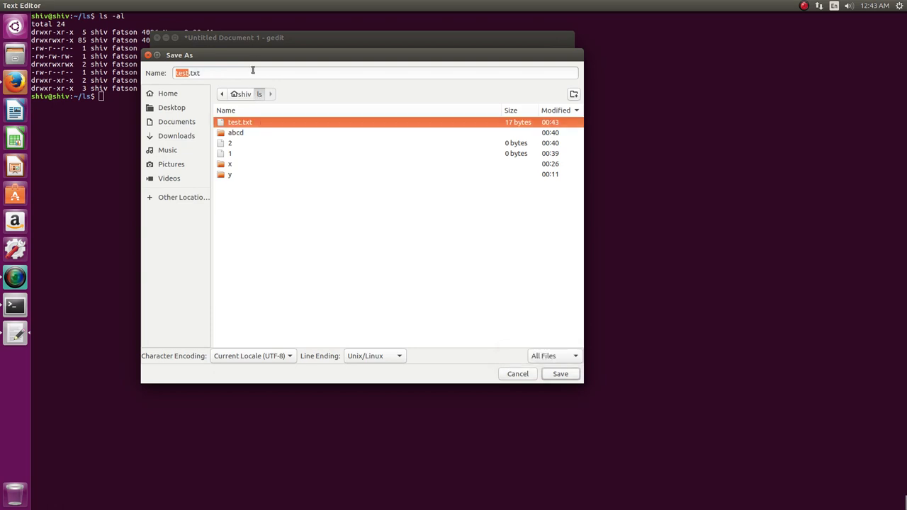
Save the document as test.c in the ls folder.
{"action": "type", "text": "test.c"}
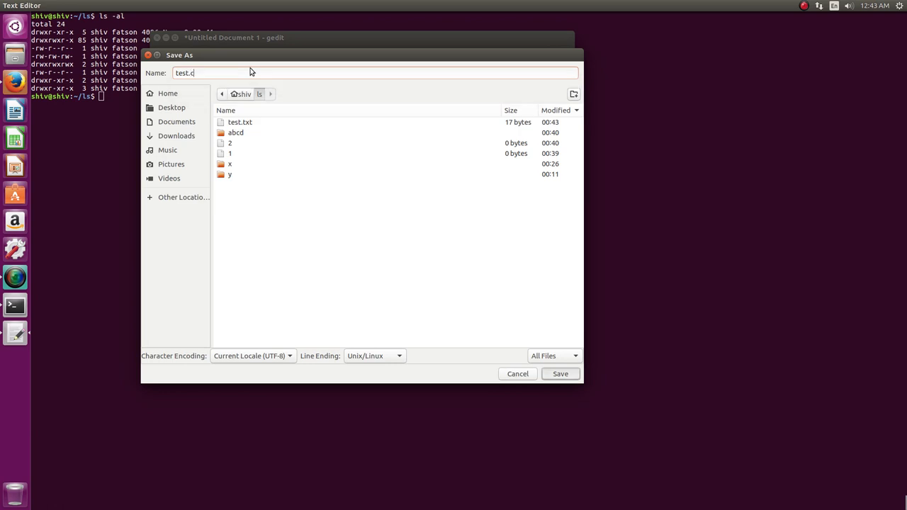
{"action": "left_click", "coordinate": [559, 374]}
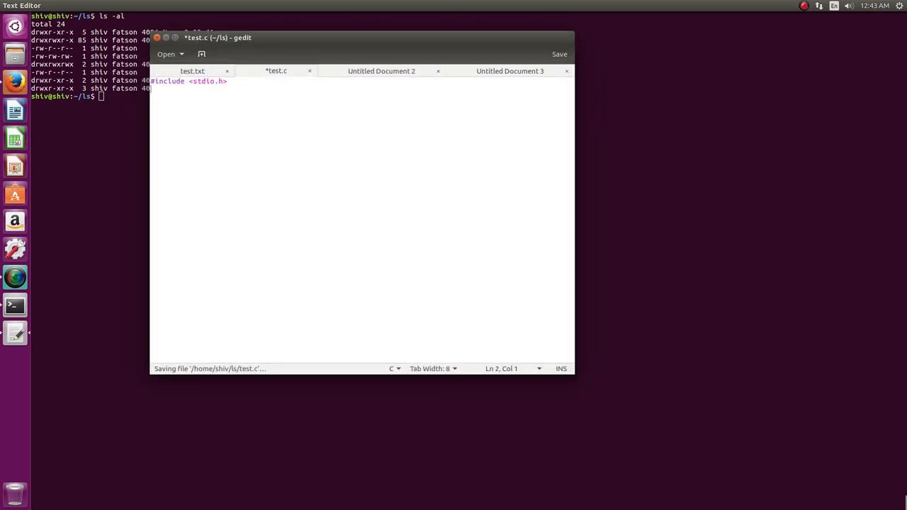
Write a C main function 'int main() {' with 'return' on the next line.
{"action": "type", "text": "int"}
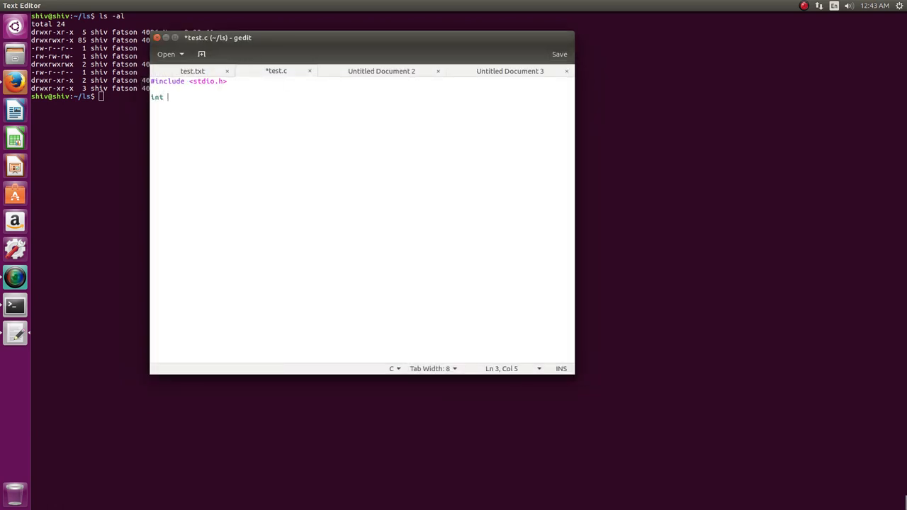
{"action": "type", "text": "main() {"}
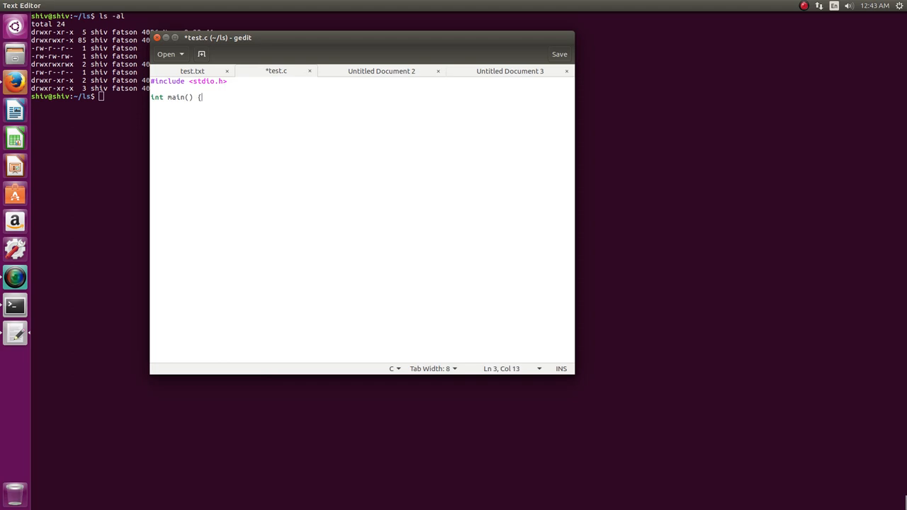
{"action": "key", "text": "Return"}
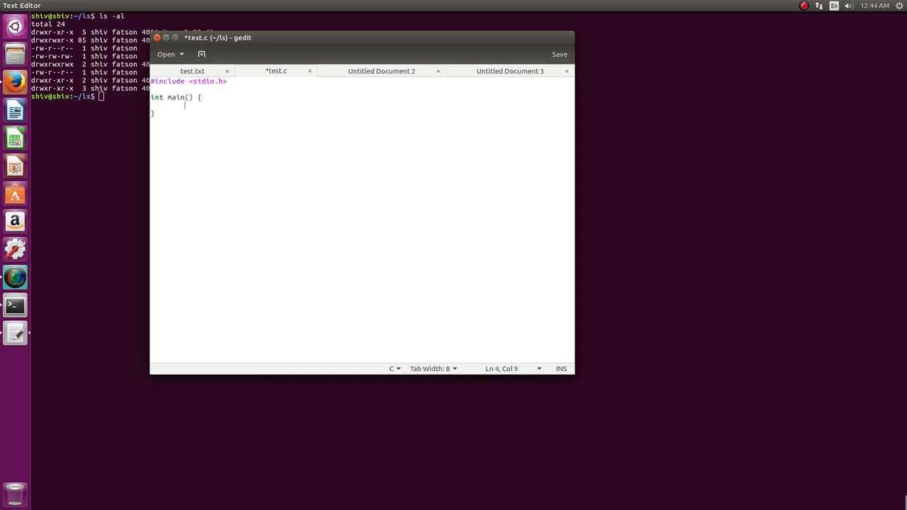
{"action": "type", "text": "return 0;"}
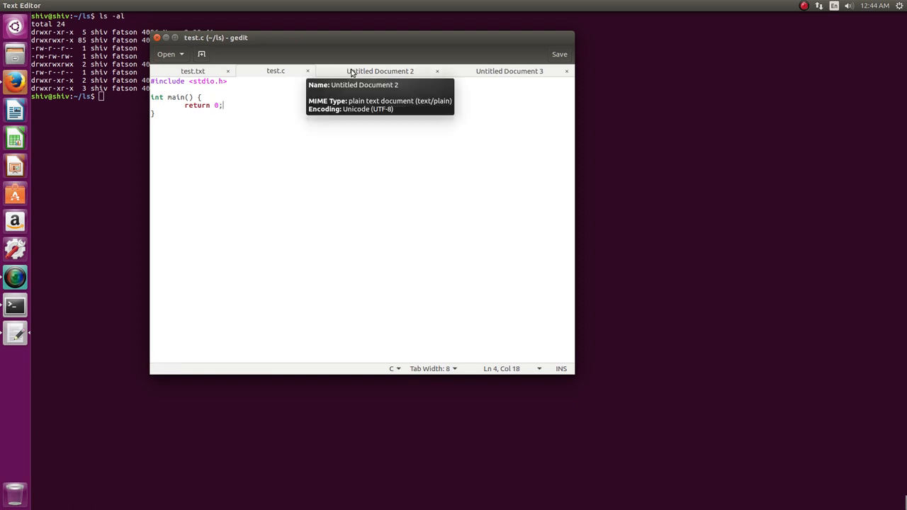
Write the shebang line '#!/usr/bin/env p...' in Untitled Document 2.
{"action": "left_click", "coordinate": [380, 71]}
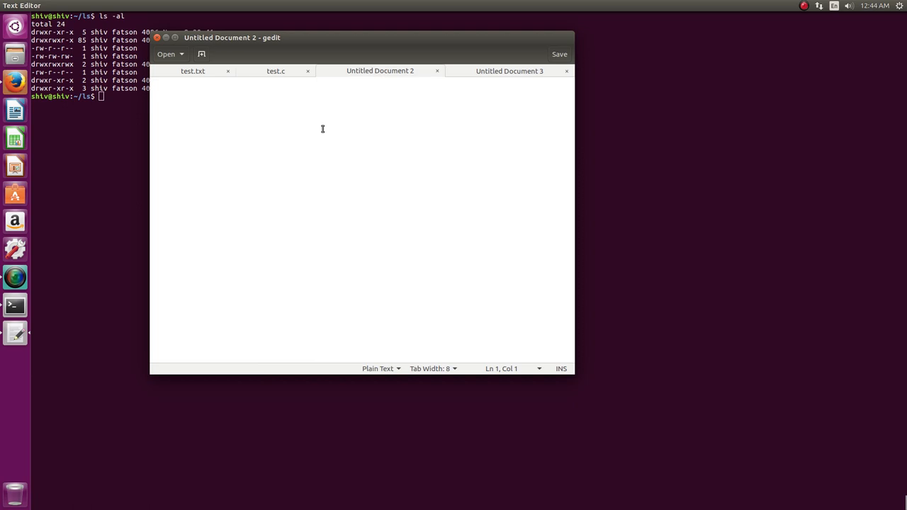
{"action": "type", "text": "#!"}
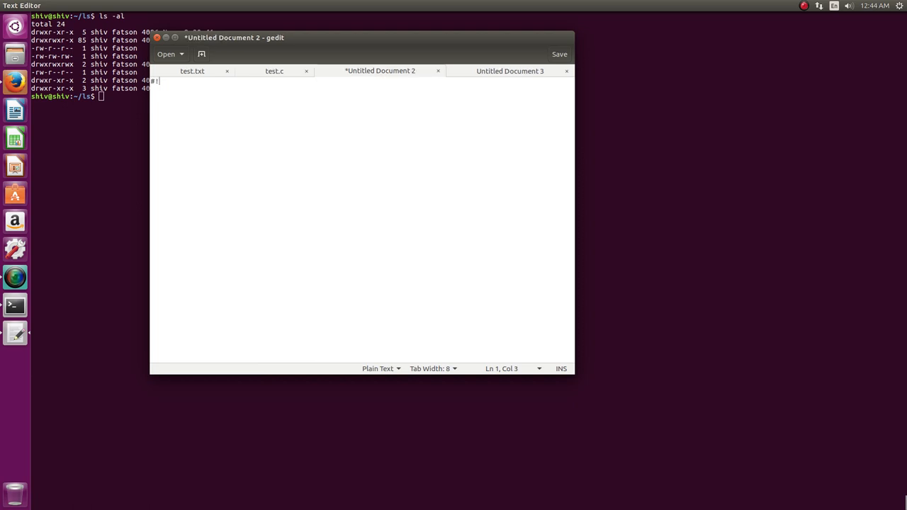
{"action": "type", "text": "/usr/"}
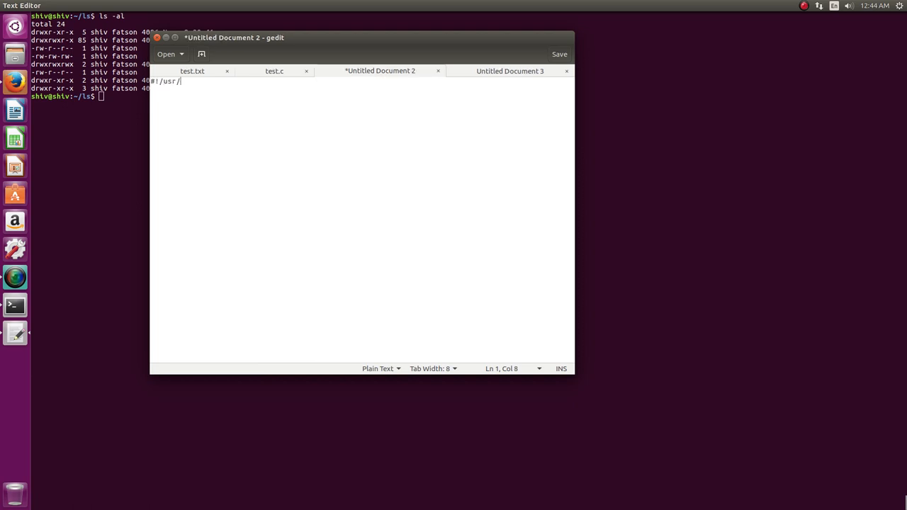
{"action": "type", "text": "bi"}
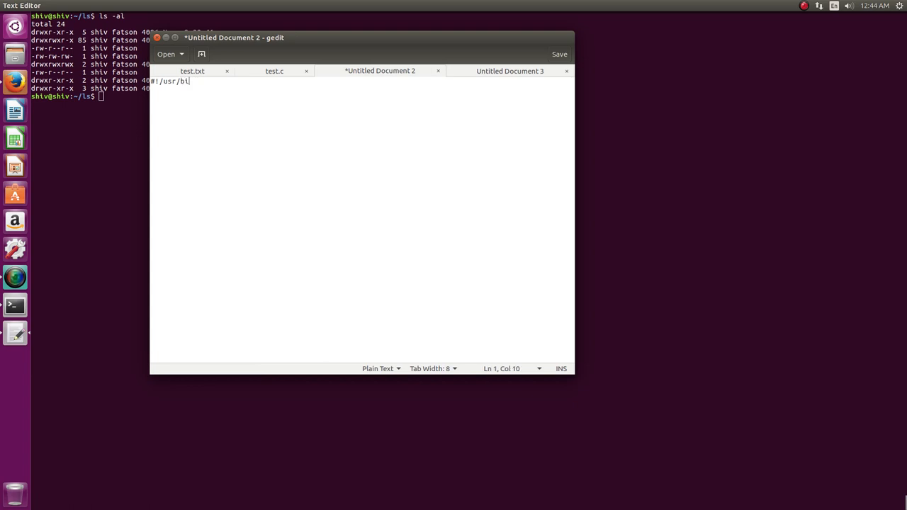
{"action": "type", "text": "n/env p"}
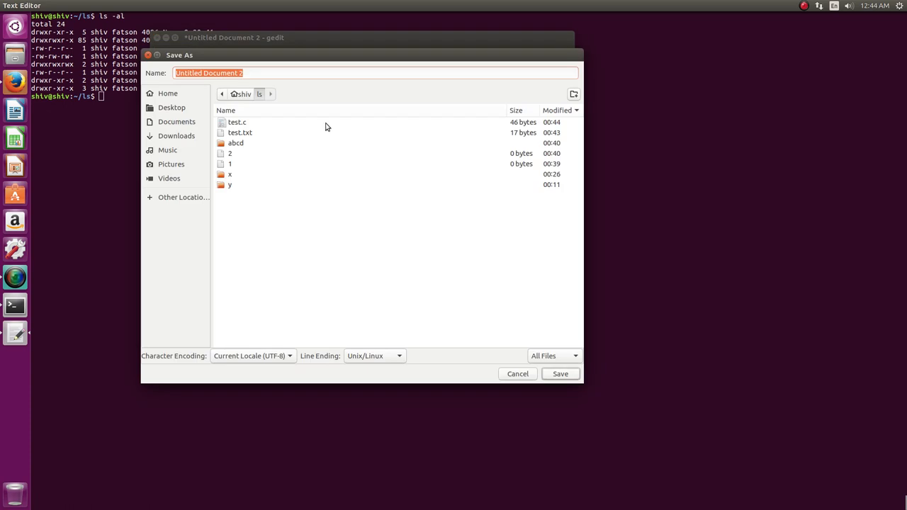
Save the shebang document as test.py in the ls folder.
{"action": "left_click", "coordinate": [255, 74]}
{"action": "type", "text": "test.py"}
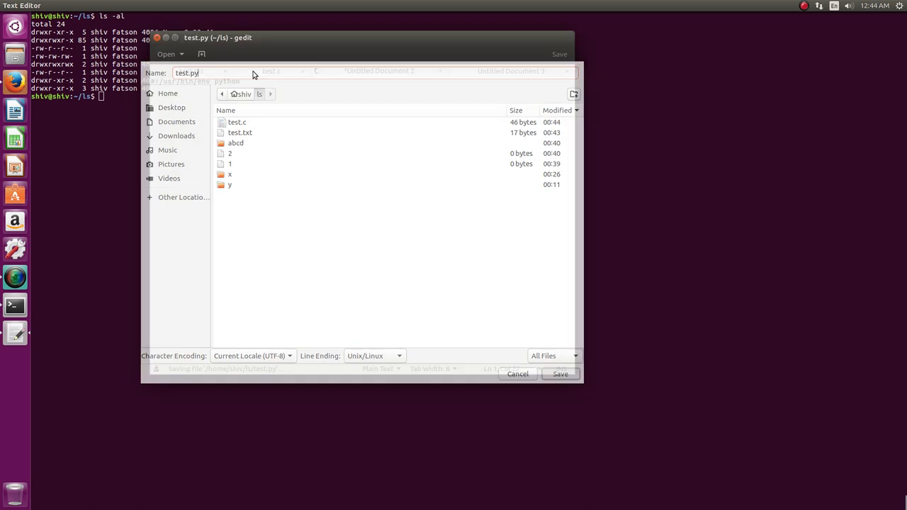
{"action": "left_click", "coordinate": [560, 374]}
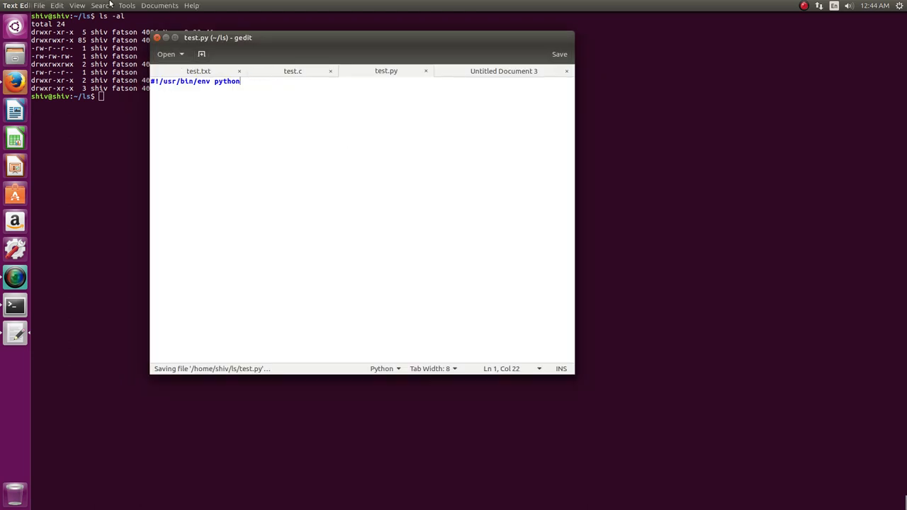
Enable the External Tools and Python Console plugins in Preferences.
{"action": "left_click", "coordinate": [57, 6]}
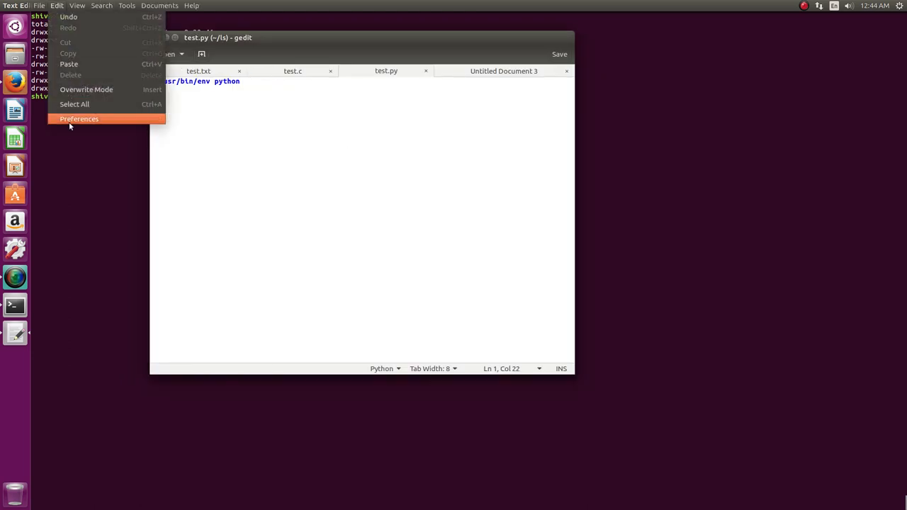
{"action": "left_click", "coordinate": [79, 119]}
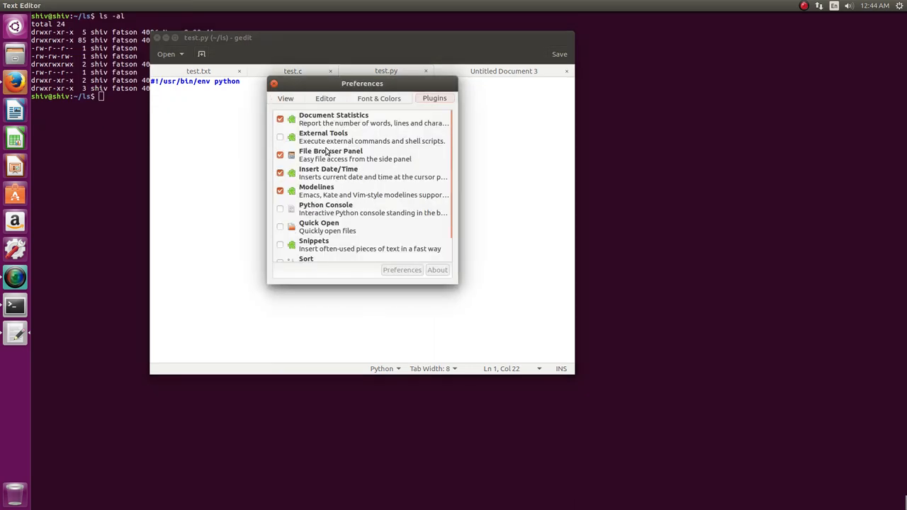
{"action": "mouse_move", "coordinate": [335, 144]}
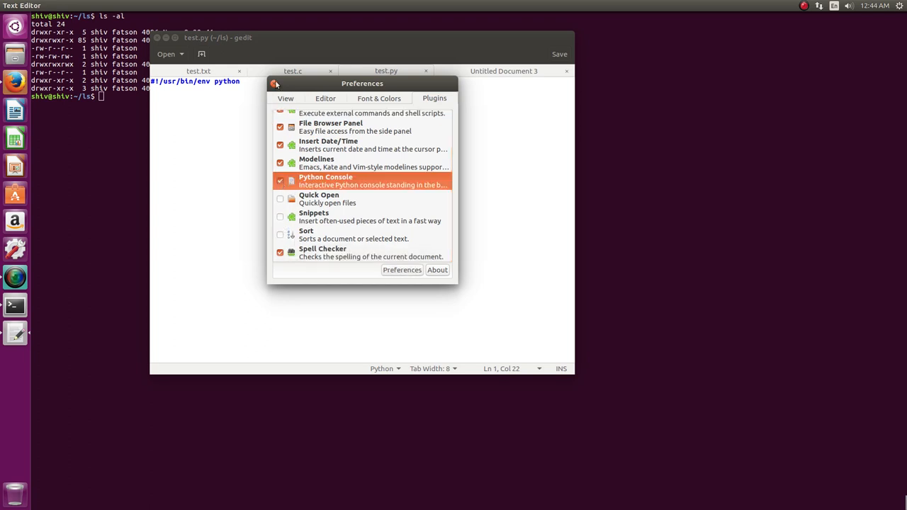
{"action": "left_click", "coordinate": [127, 6]}
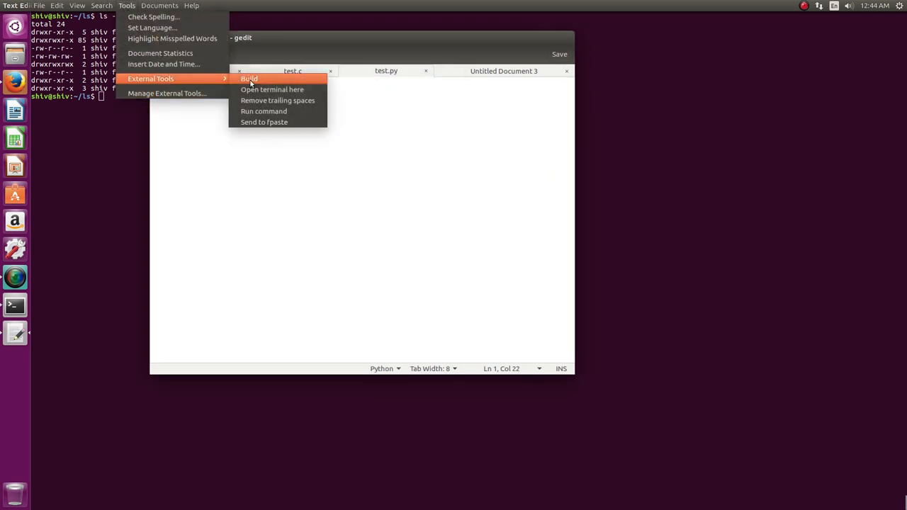
{"action": "mouse_move", "coordinate": [278, 99]}
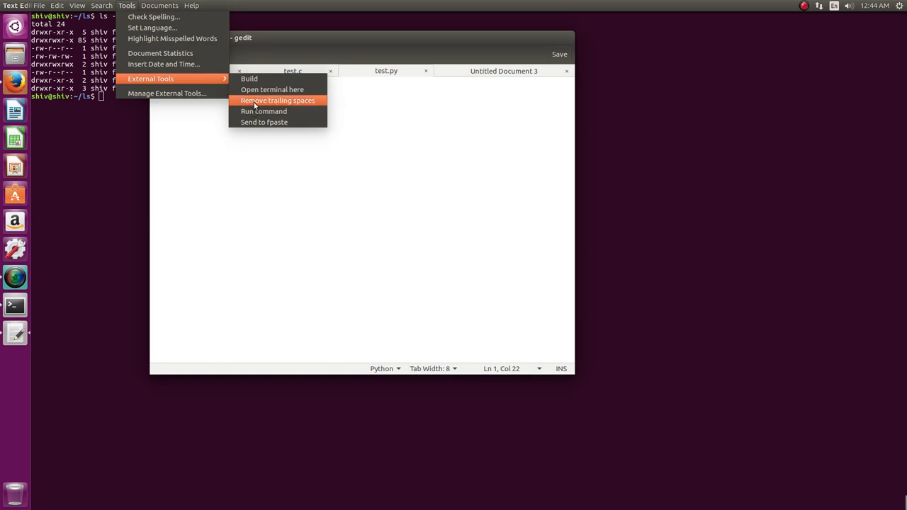
Run the ls shell command via External Tools, filling a new document with the folder listing.
{"action": "left_click", "coordinate": [263, 110]}
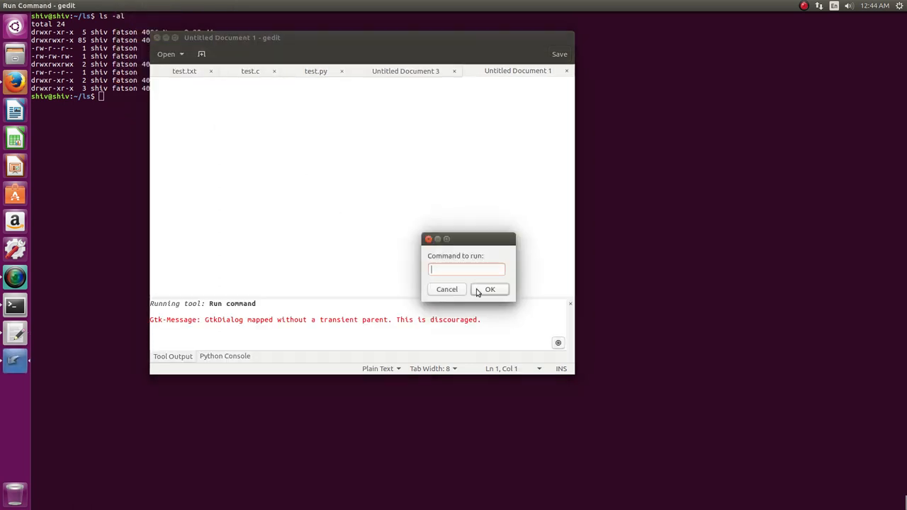
{"action": "mouse_move", "coordinate": [445, 240]}
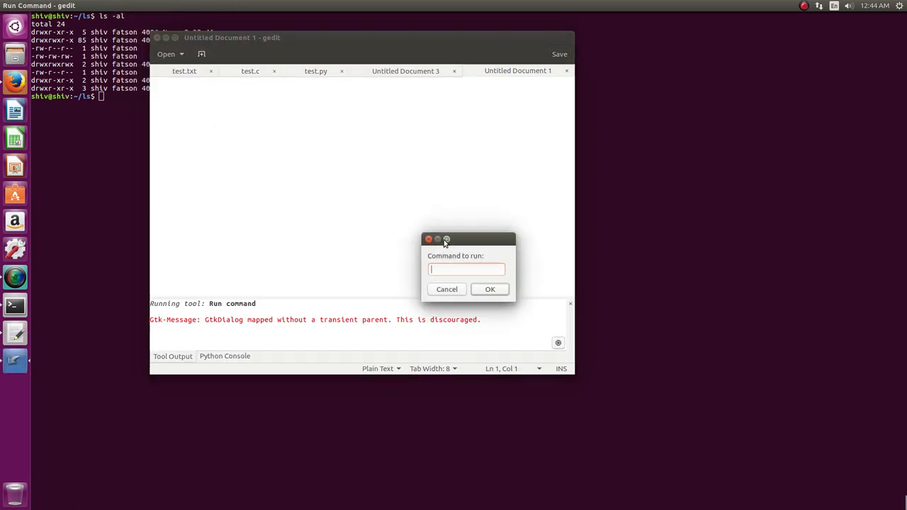
{"action": "left_click", "coordinate": [490, 289]}
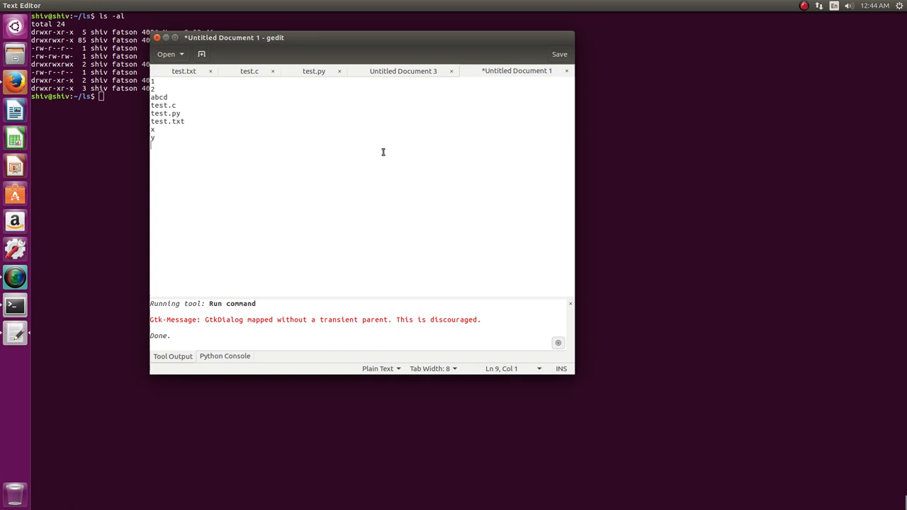
{"action": "mouse_move", "coordinate": [172, 144]}
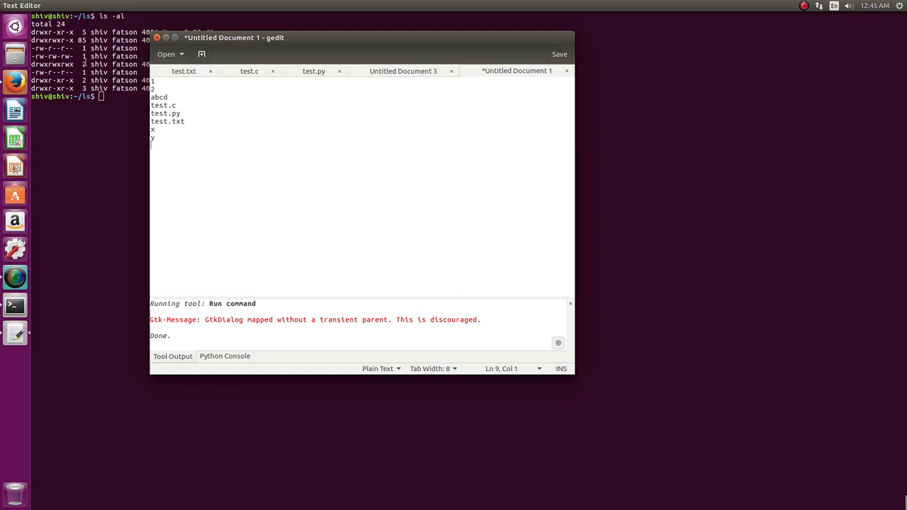
{"action": "mouse_move", "coordinate": [428, 23]}
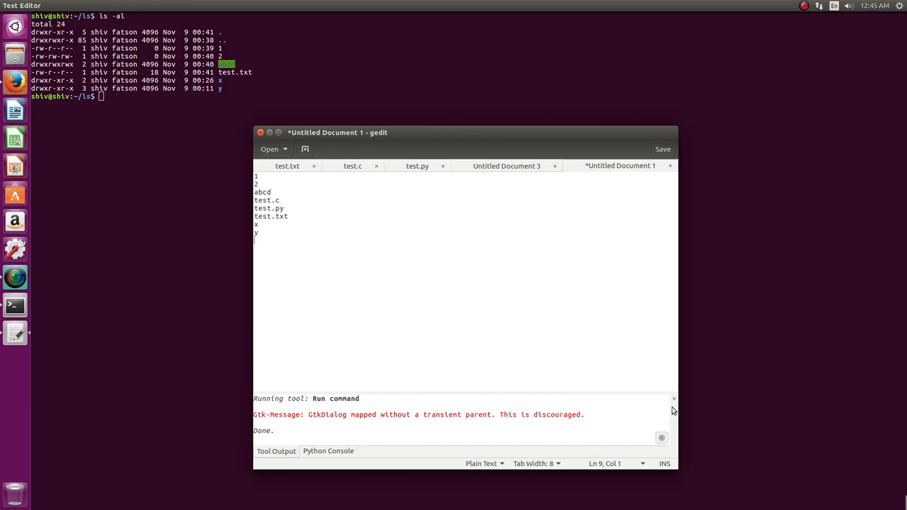
Close the command-output and empty untitled documents without saving, keeping test.txt, test.c and test.py.
{"action": "left_click", "coordinate": [673, 398]}
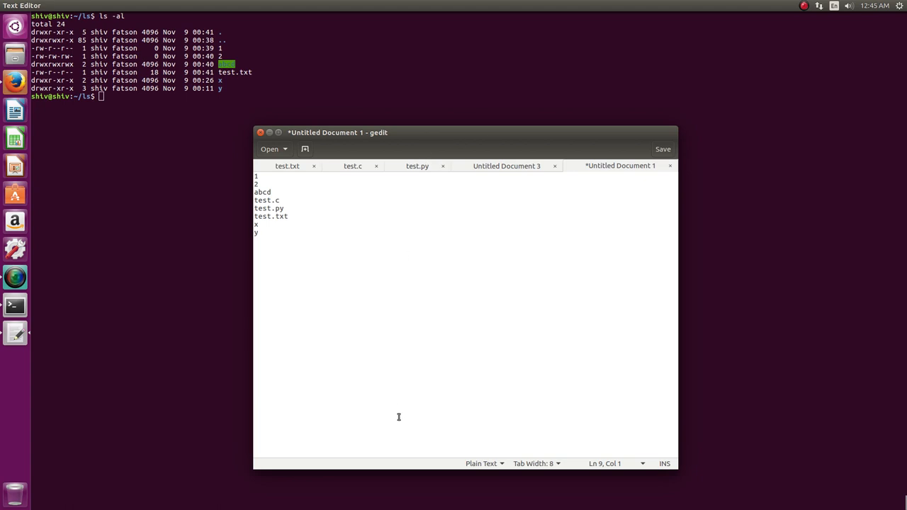
{"action": "mouse_move", "coordinate": [643, 168]}
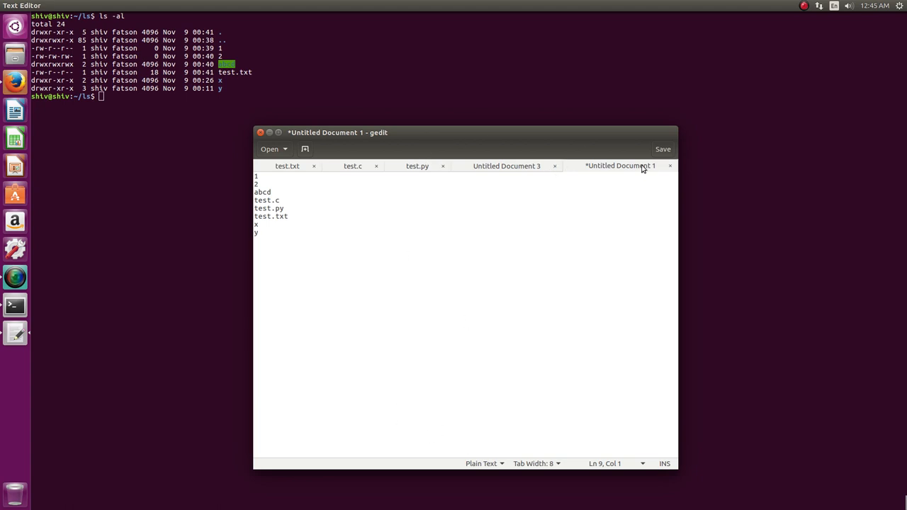
{"action": "left_click", "coordinate": [669, 166]}
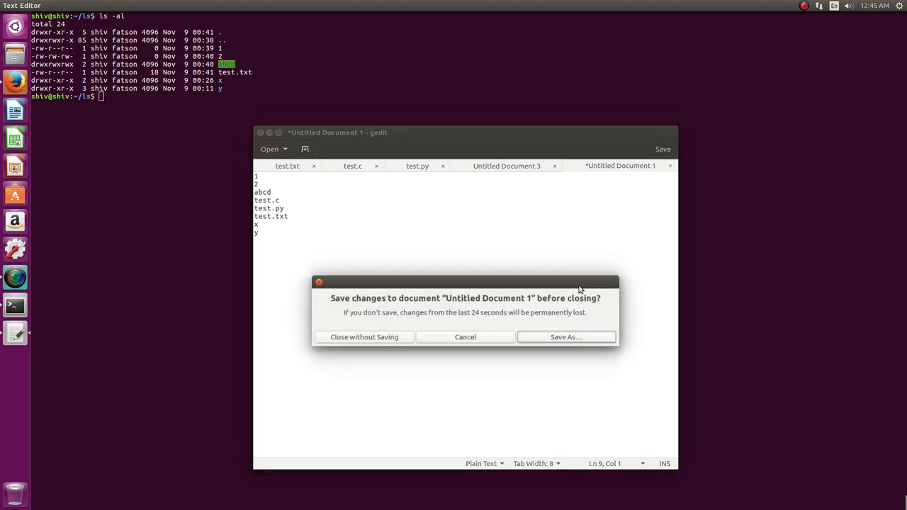
{"action": "mouse_move", "coordinate": [459, 329]}
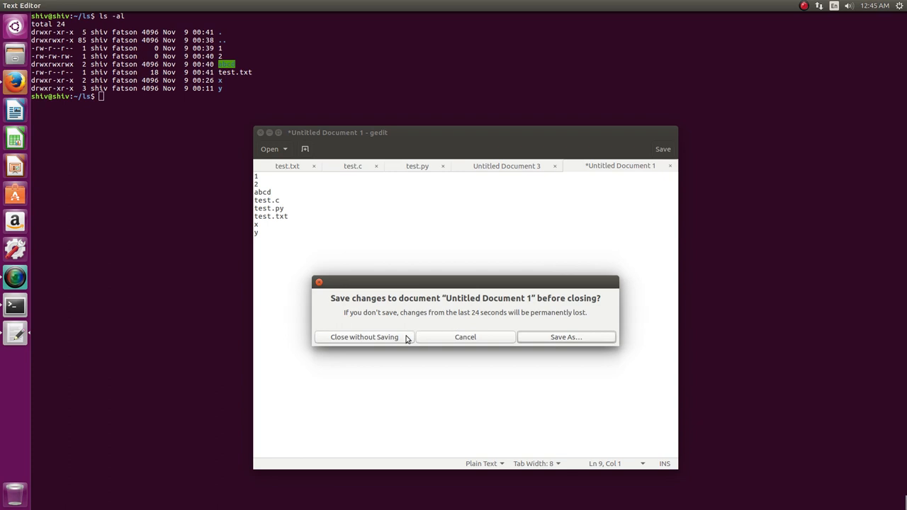
{"action": "left_click", "coordinate": [364, 337]}
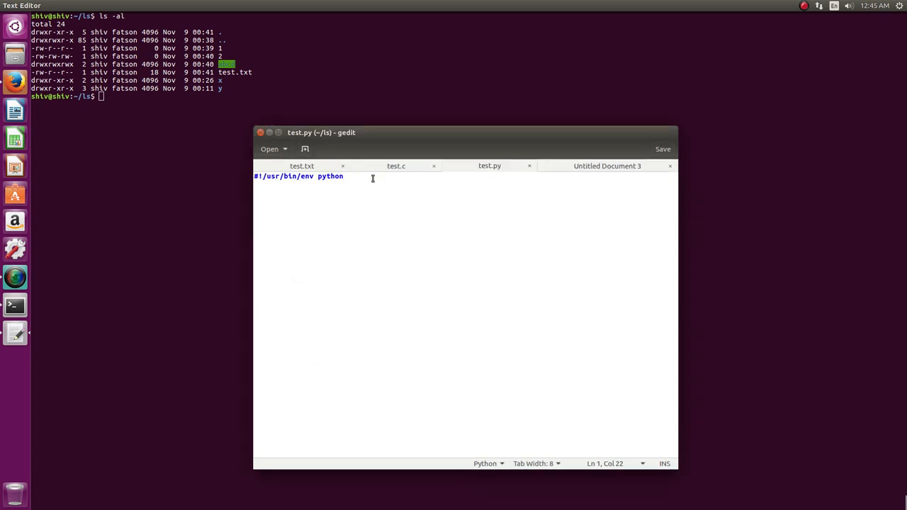
{"action": "left_click", "coordinate": [669, 166]}
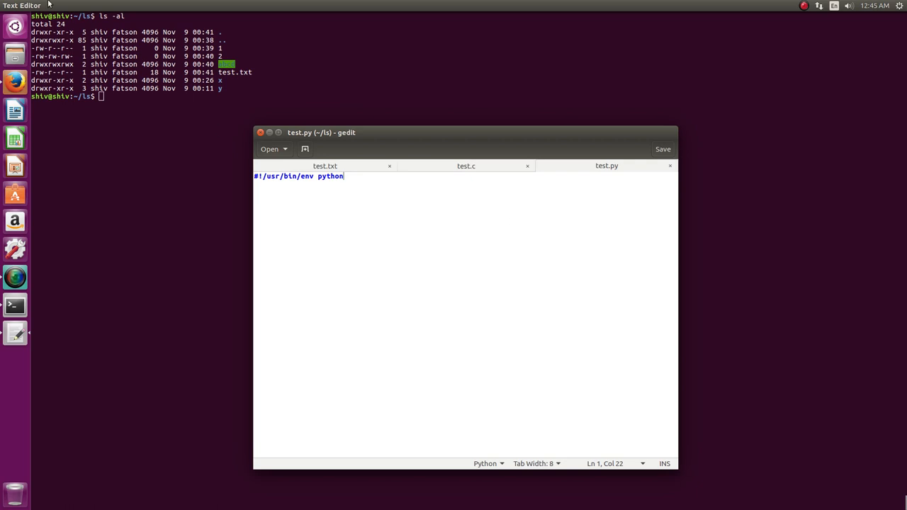
Quit gedit via File > Quit, returning to the terminal listing.
{"action": "left_click", "coordinate": [38, 6]}
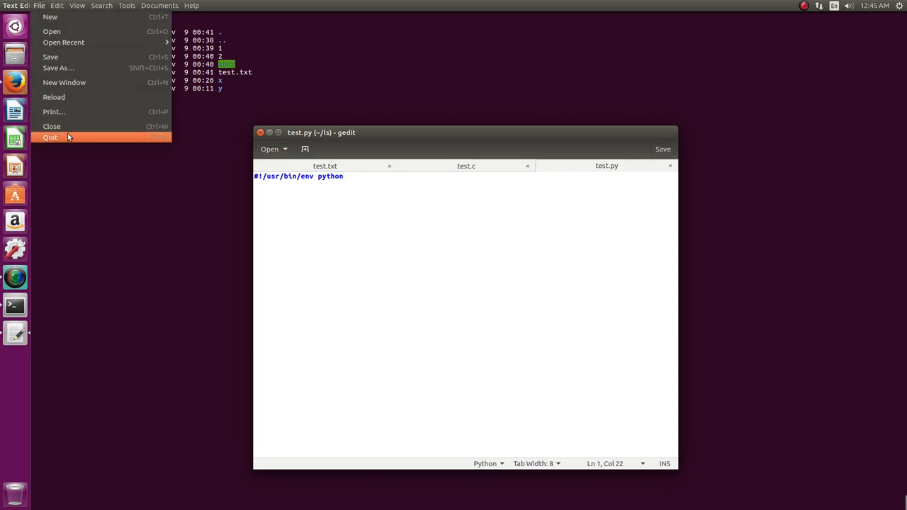
{"action": "left_click", "coordinate": [50, 136]}
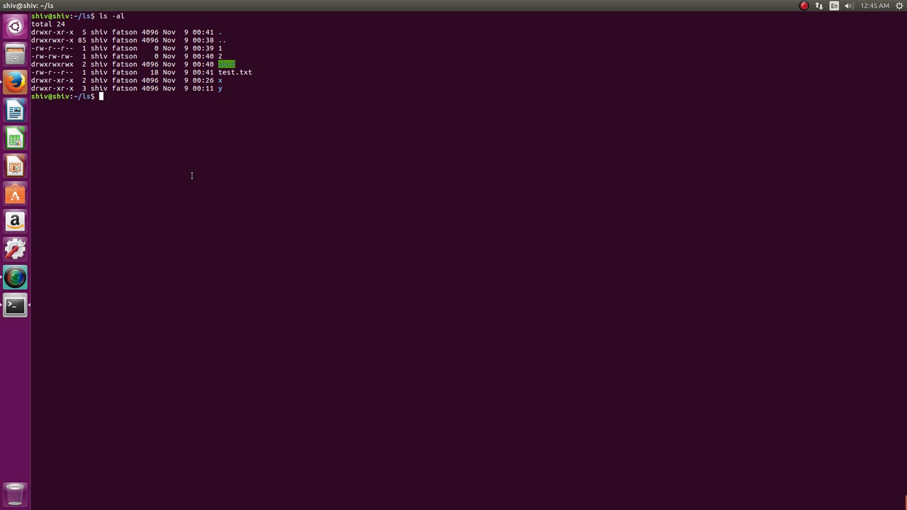
{"action": "mouse_move", "coordinate": [238, 113]}
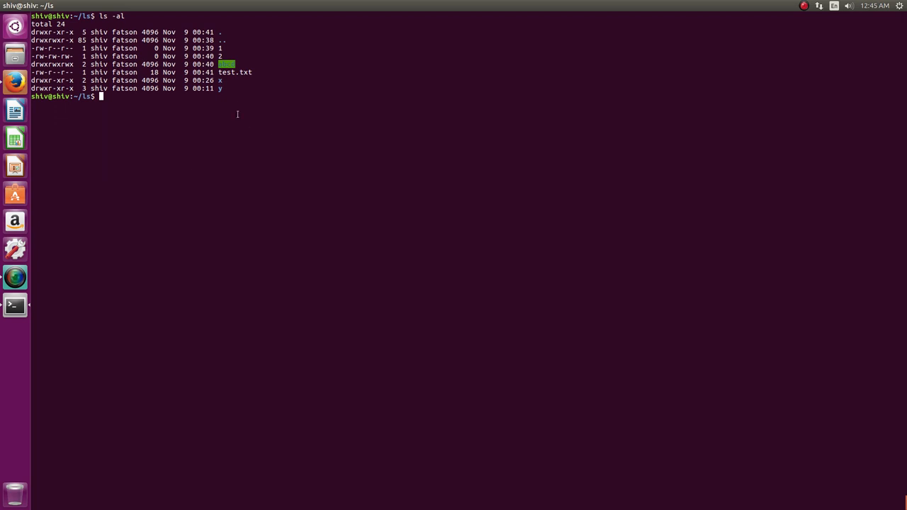